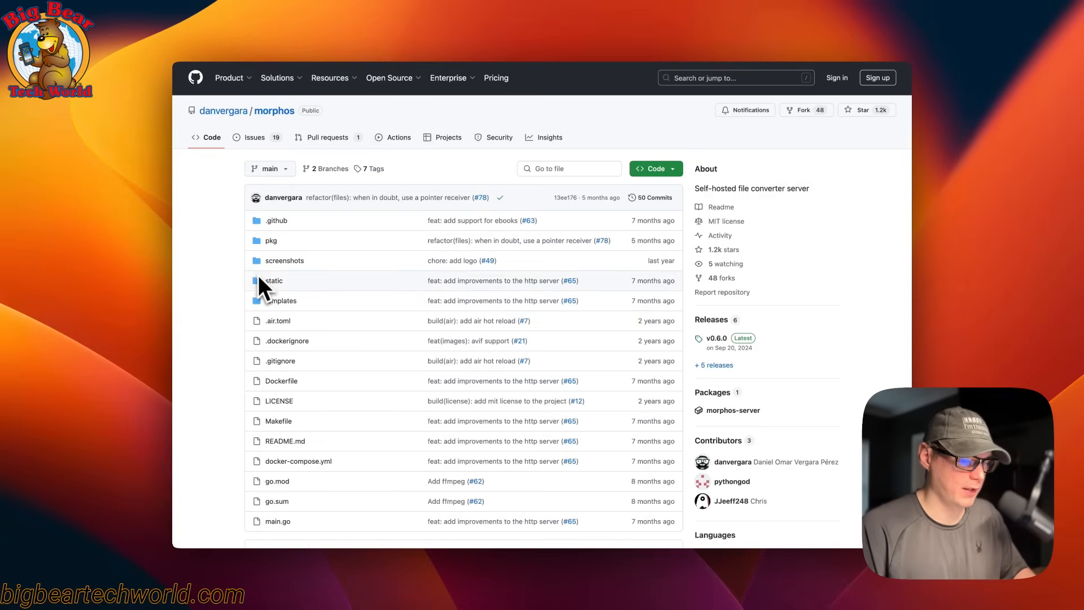
# Read the README down past Installation and Features to Usage, then go to the big-bear-casaos repository.
pyautogui.scroll(-3)
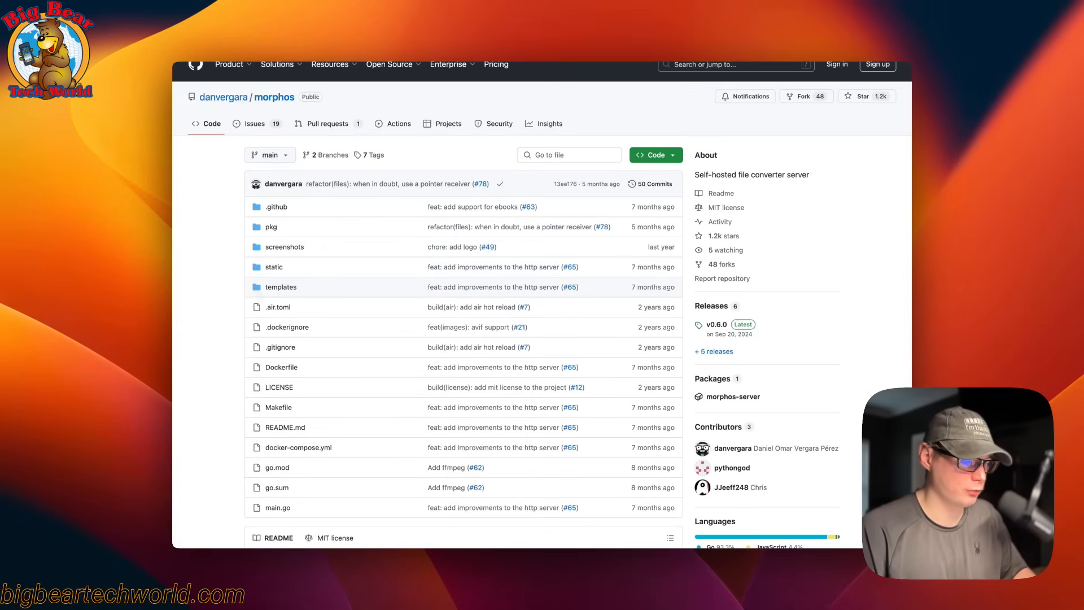
pyautogui.scroll(-3)
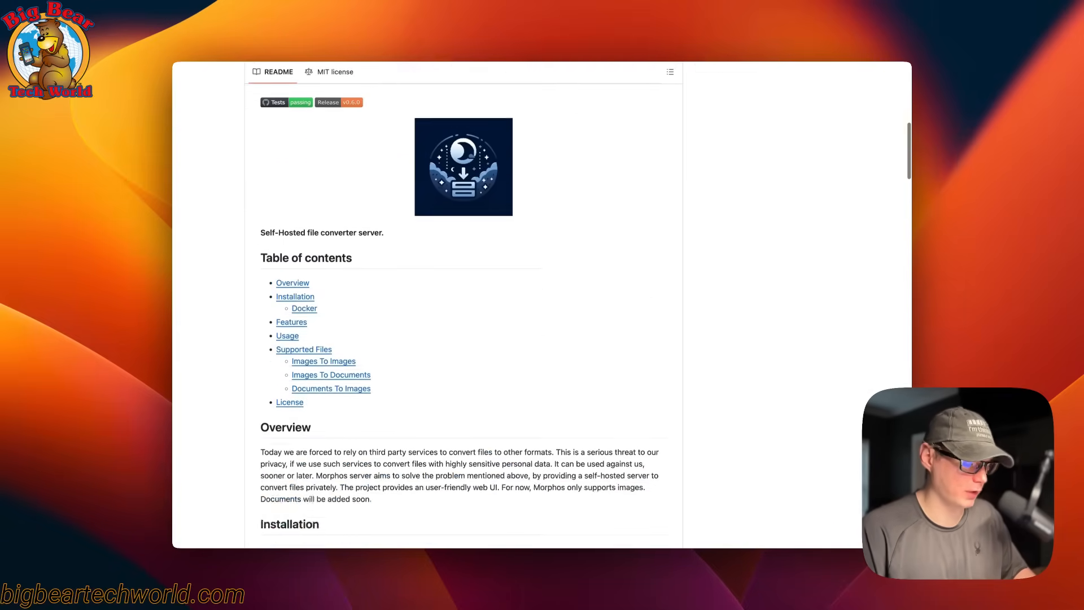
pyautogui.scroll(-3)
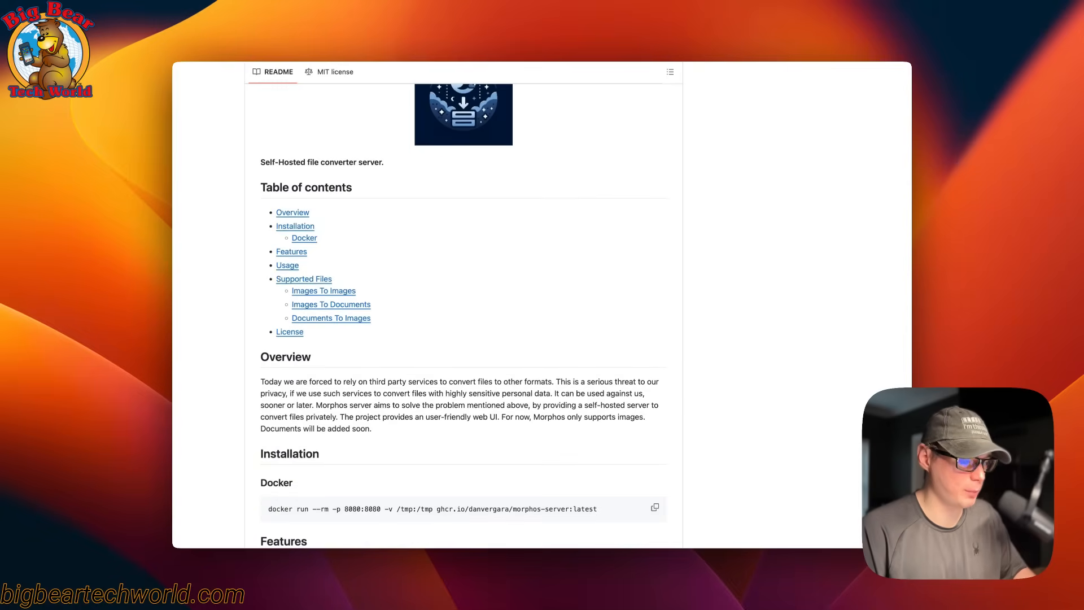
pyautogui.scroll(-3)
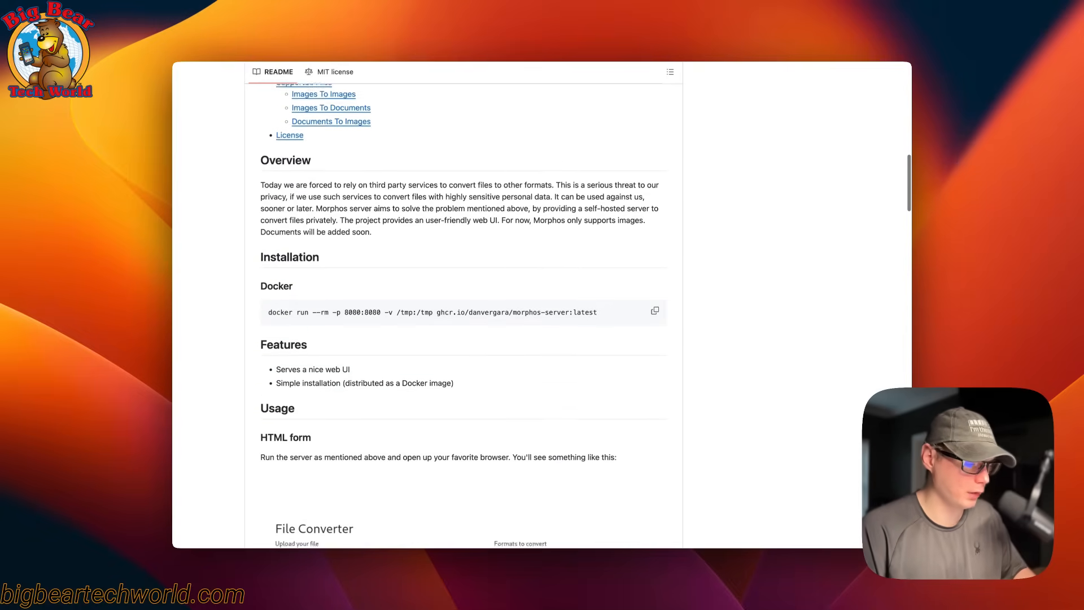
pyautogui.scroll(-3)
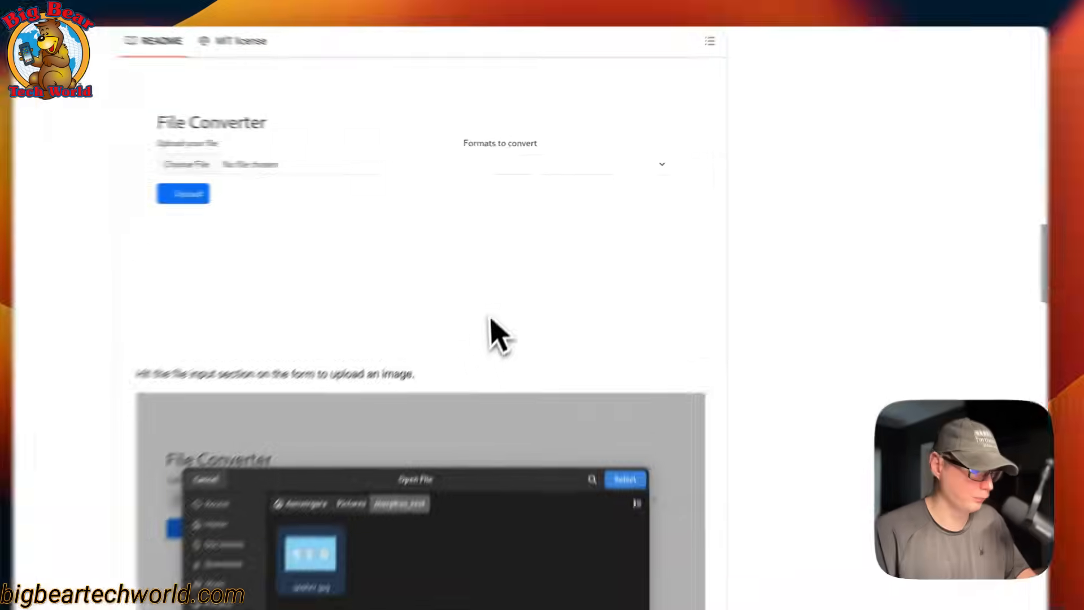
pyautogui.click(577, 162)
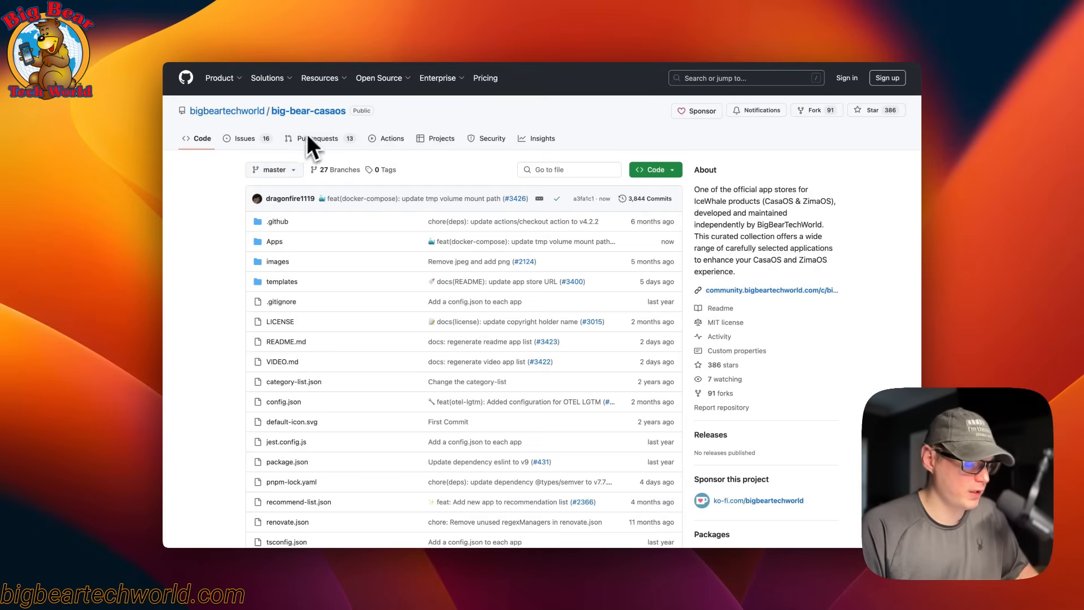
pyautogui.moveTo(239, 276)
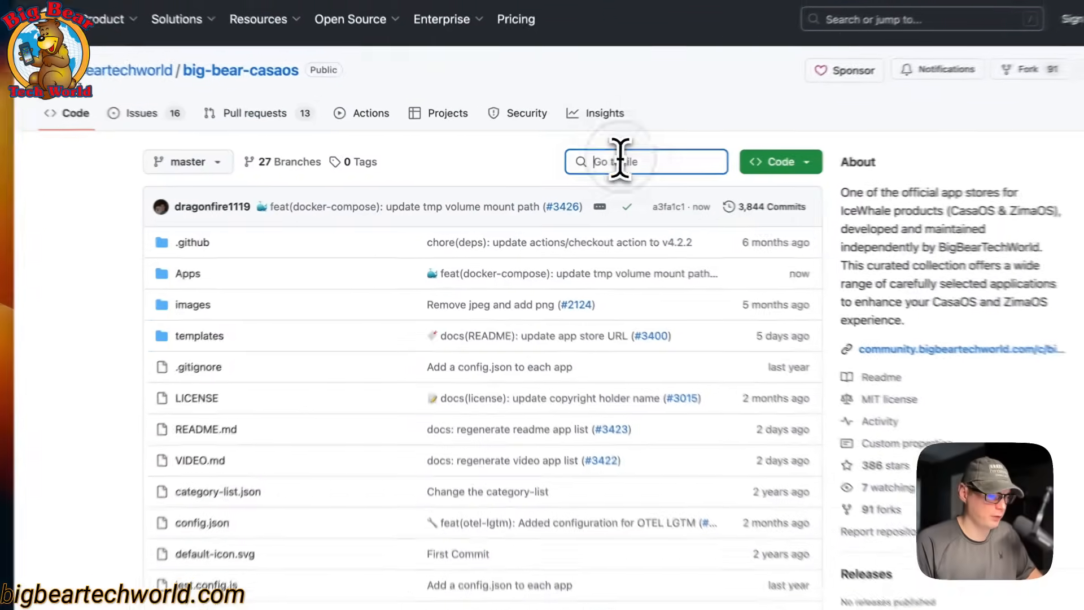
# Find 'morph' via Go to file, open Apps/morphos/docker-compose.yml and highlight its image version tag.
pyautogui.write('morph')
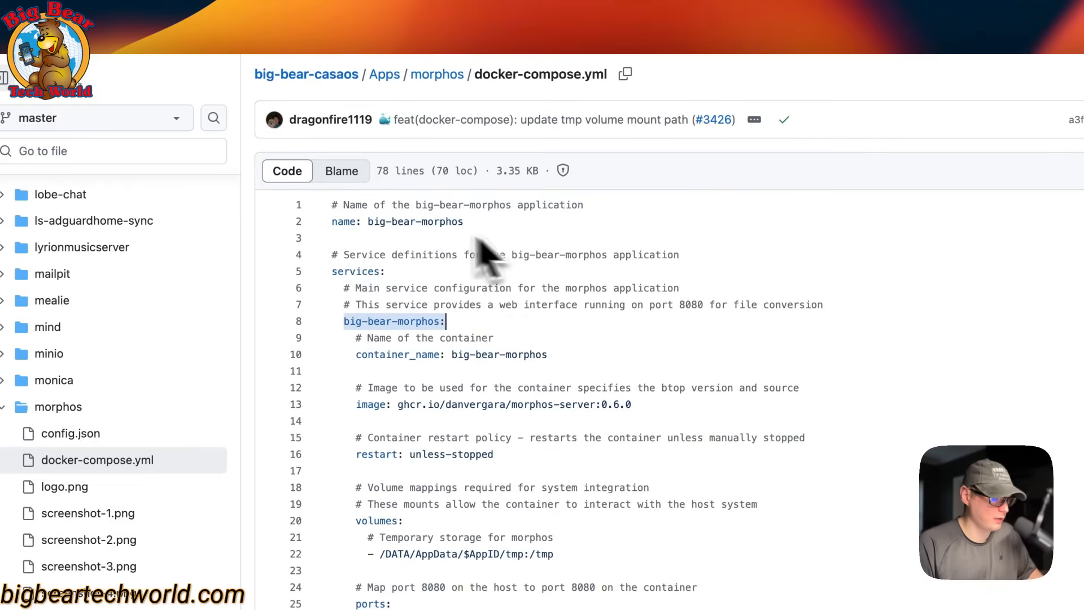
pyautogui.moveTo(411, 337)
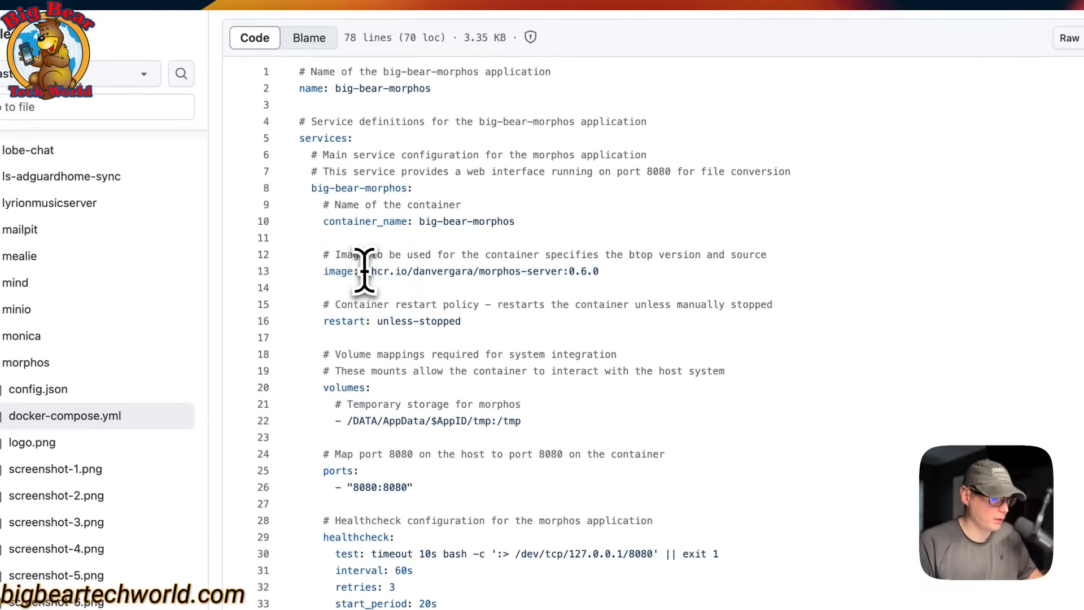
pyautogui.doubleClick(384, 271)
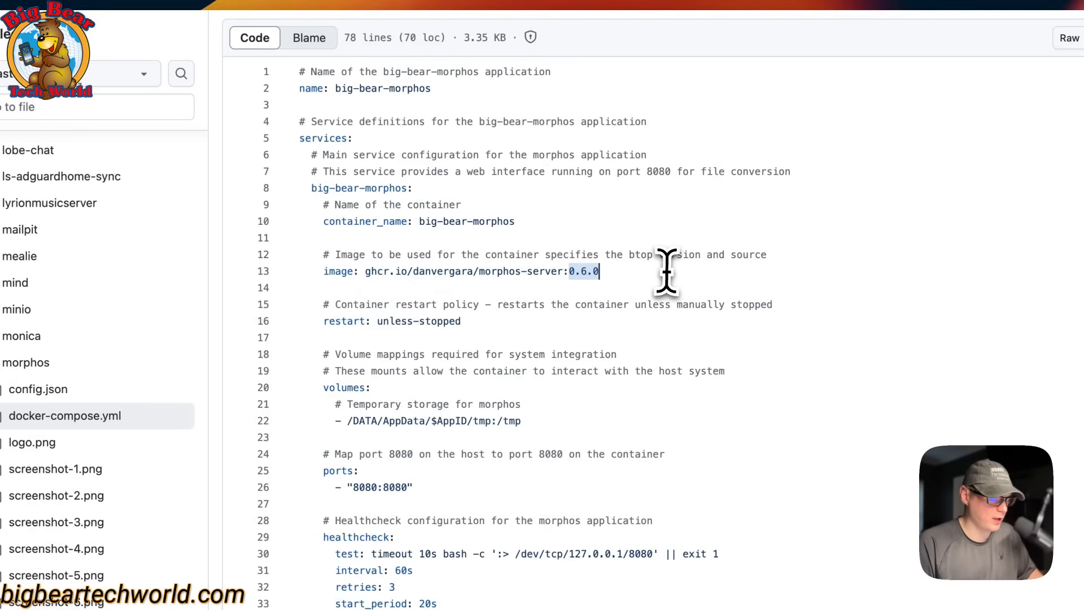
pyautogui.scroll(-3)
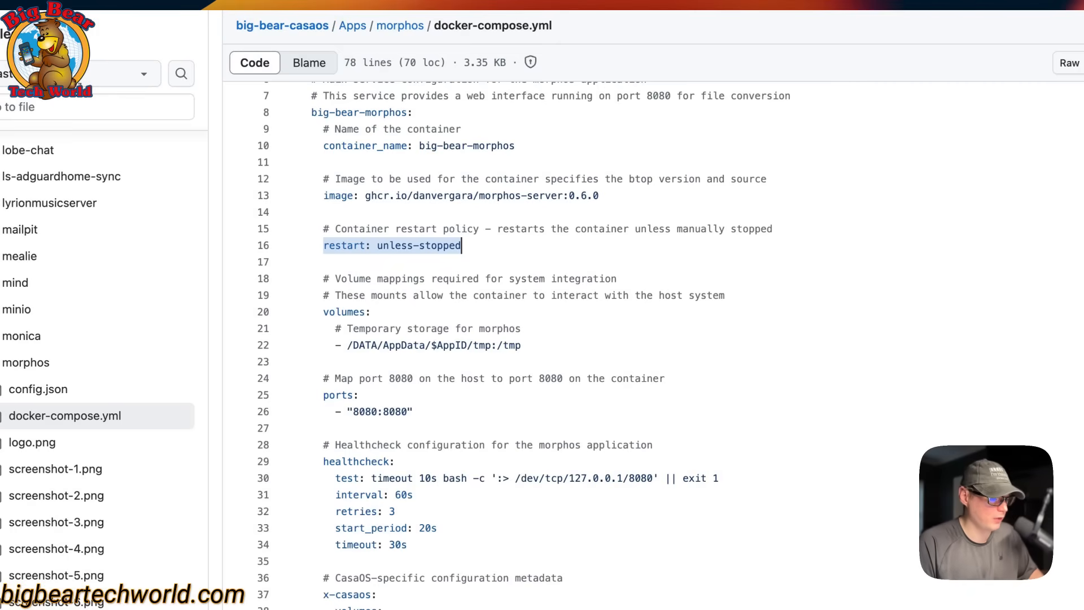
pyautogui.scroll(-3)
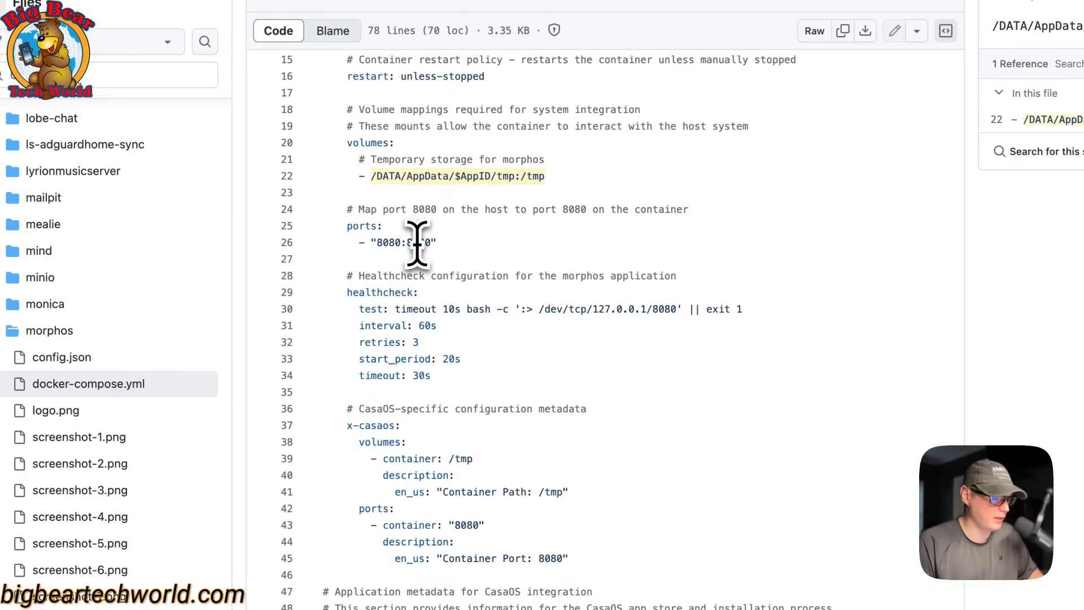
pyautogui.write('8080"')
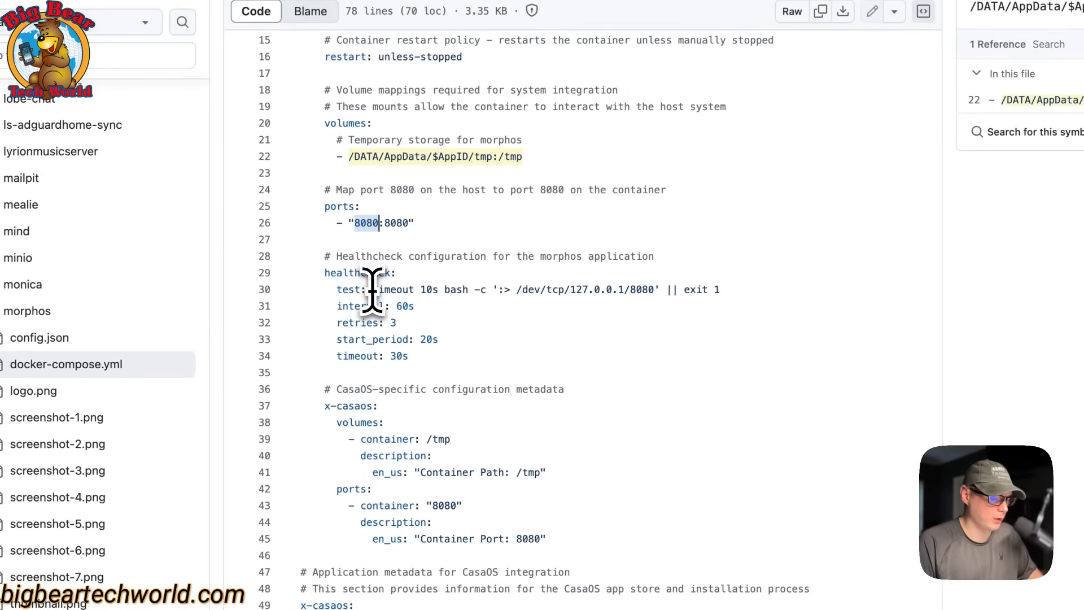
pyautogui.scroll(-3)
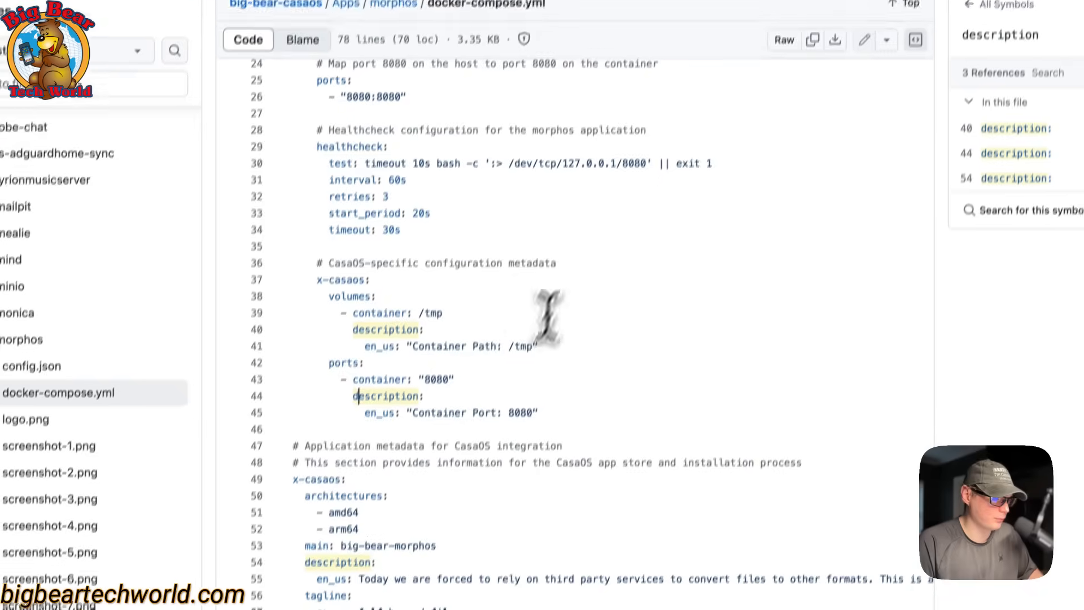
pyautogui.scroll(-3)
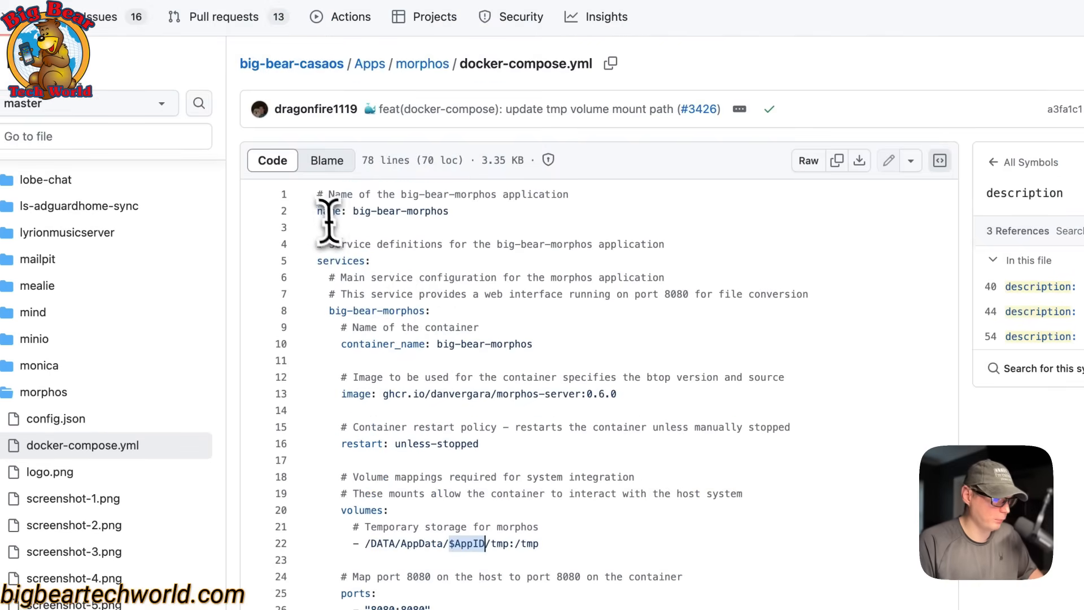
pyautogui.scroll(-3)
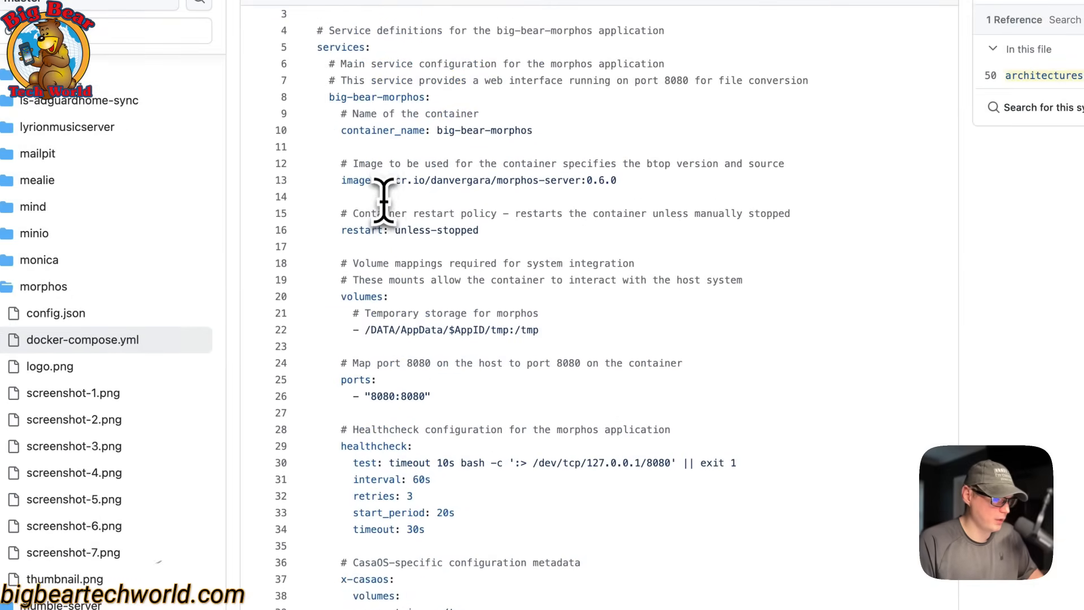
pyautogui.scroll(-3)
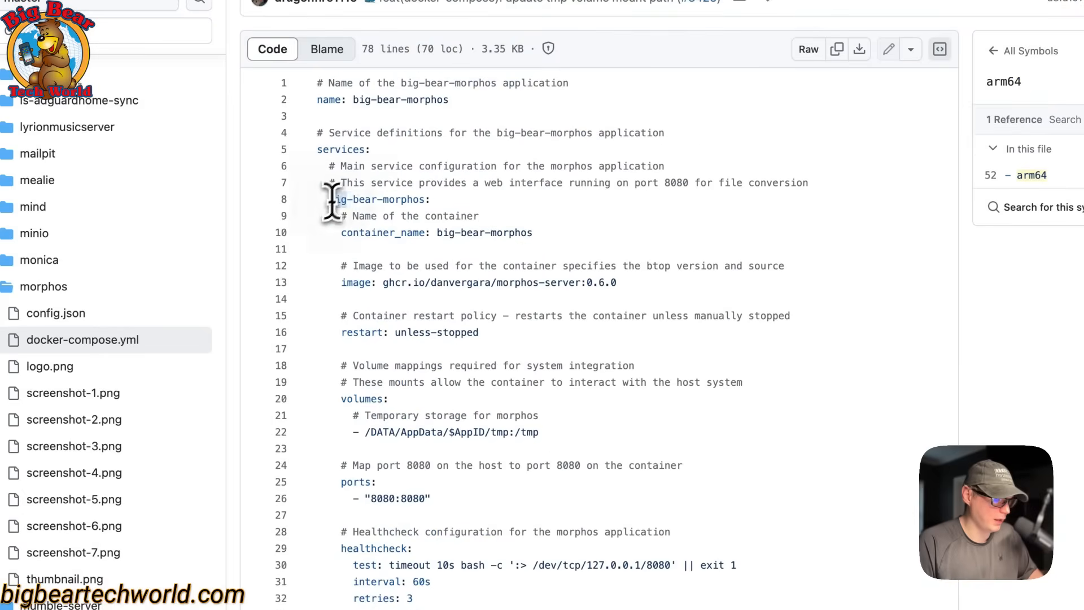
pyautogui.scroll(-3)
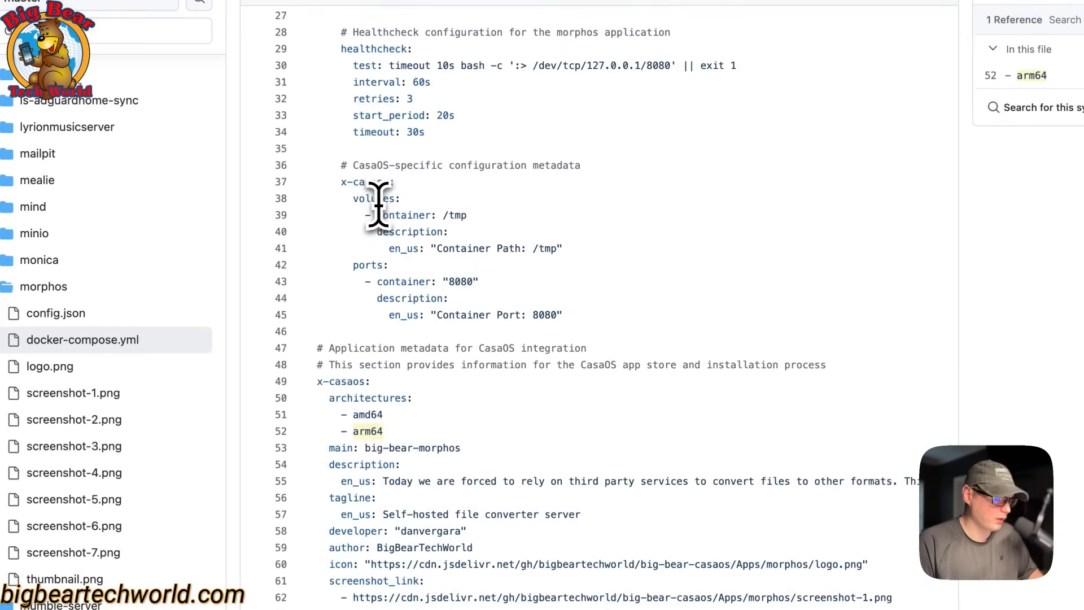
pyautogui.scroll(-3)
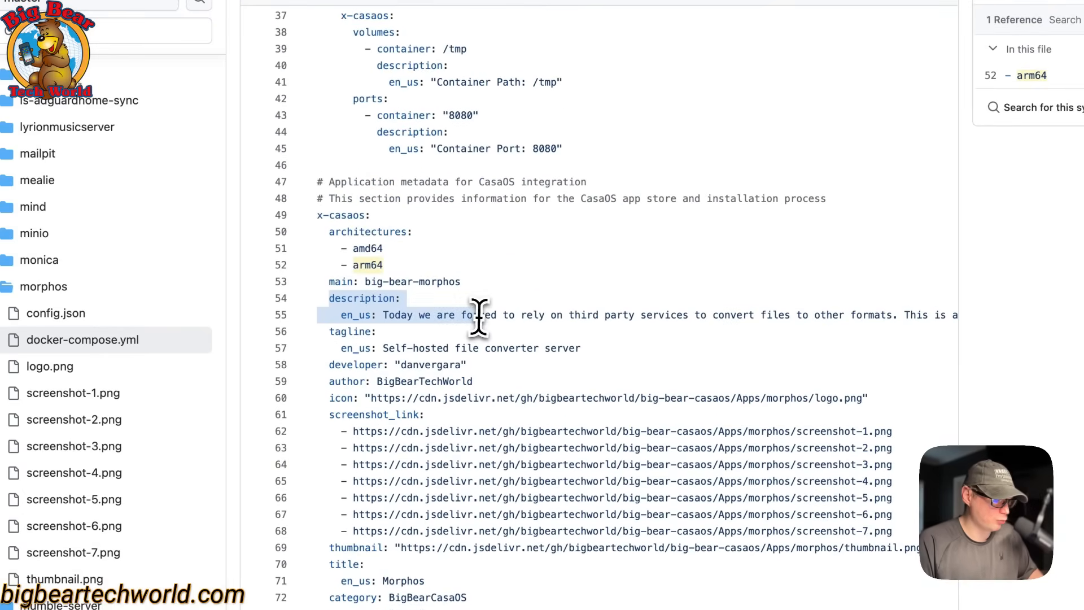
pyautogui.click(329, 332)
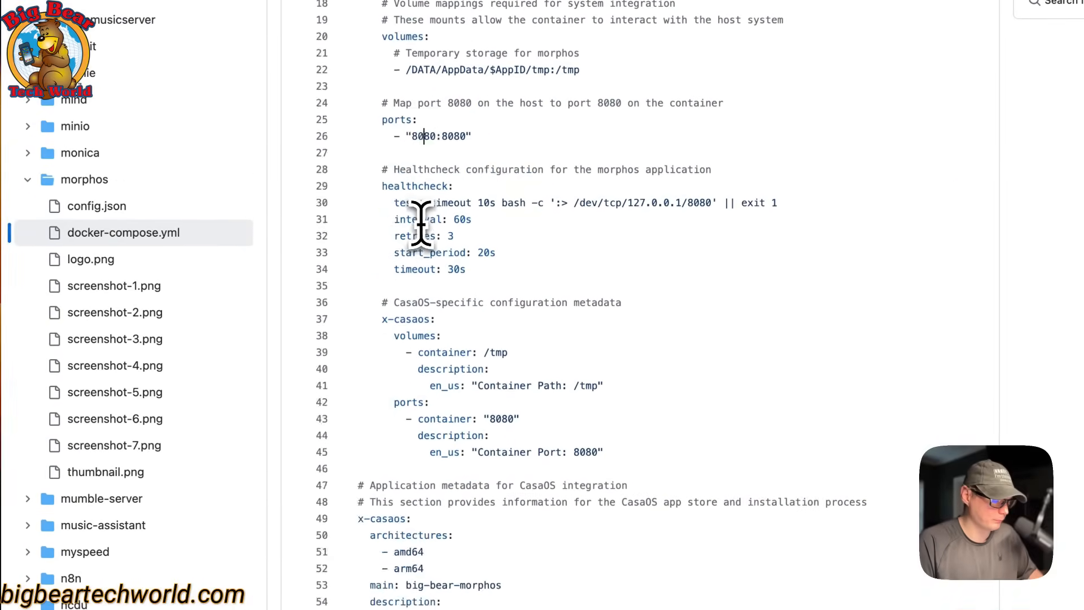
pyautogui.scroll(-3)
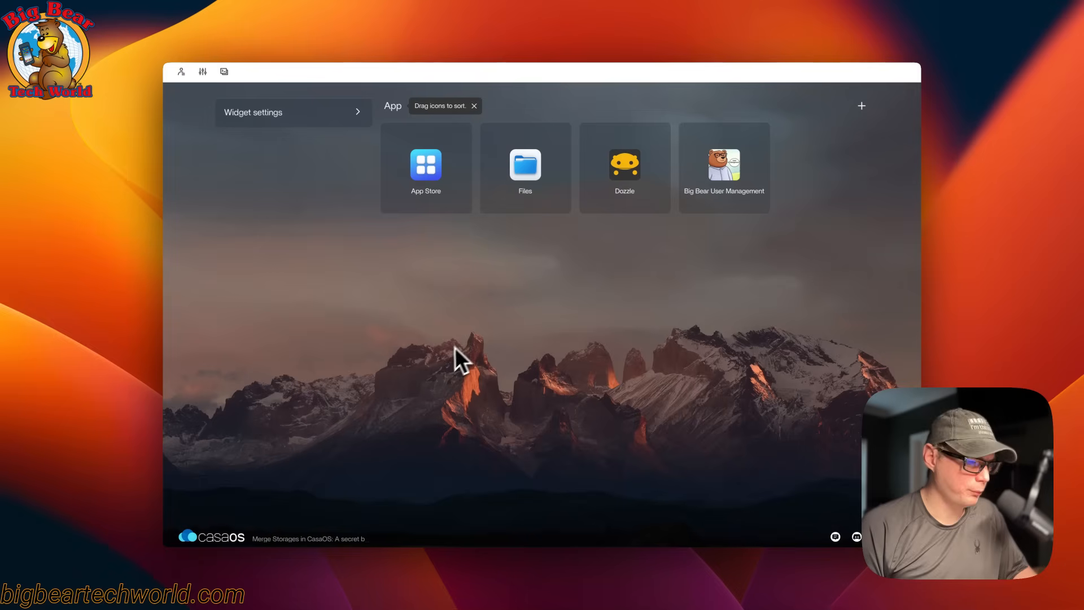
pyautogui.moveTo(481, 307)
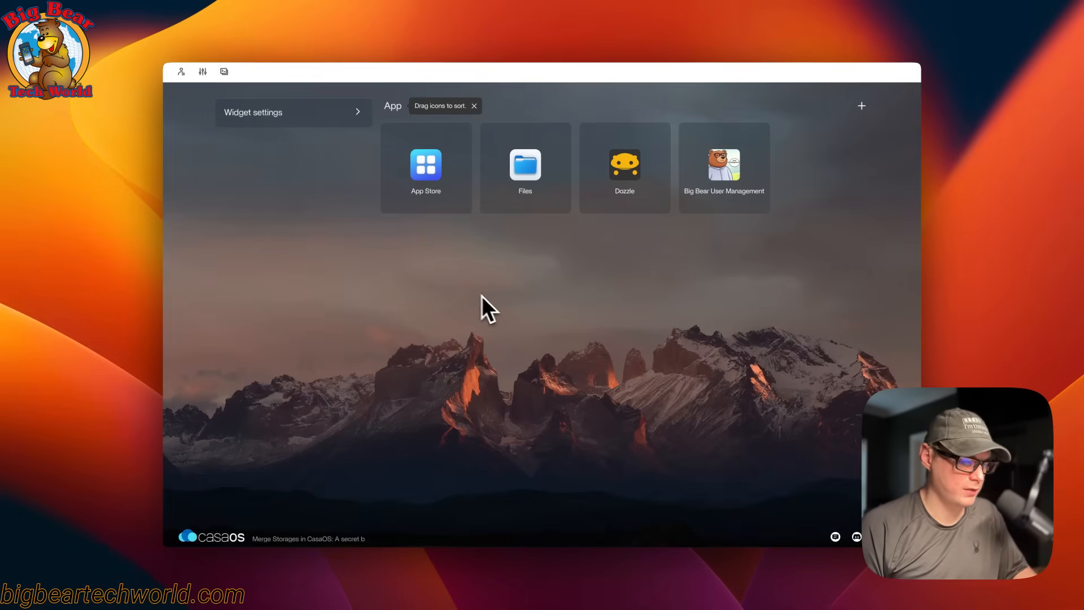
# Search the App Store for 'mor' and open the Morphos details page.
pyautogui.click(426, 167)
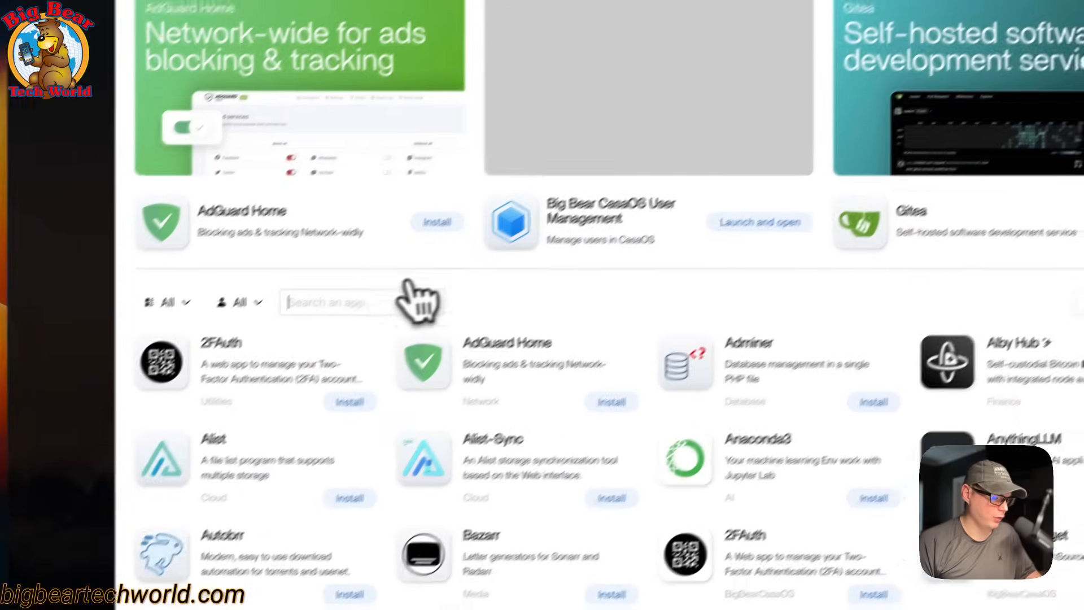
pyautogui.write('morph')
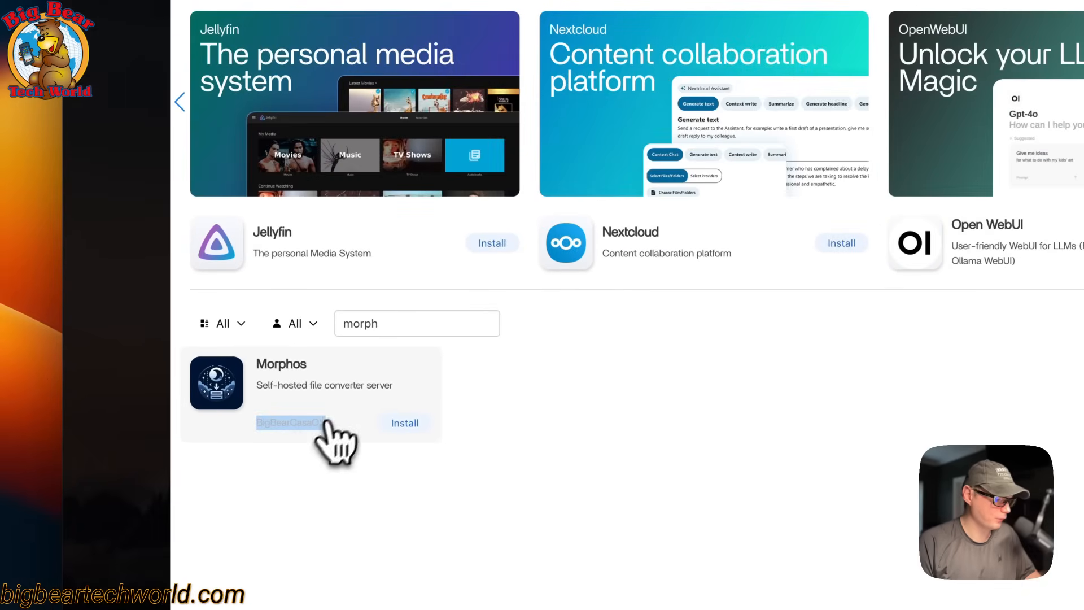
pyautogui.click(281, 364)
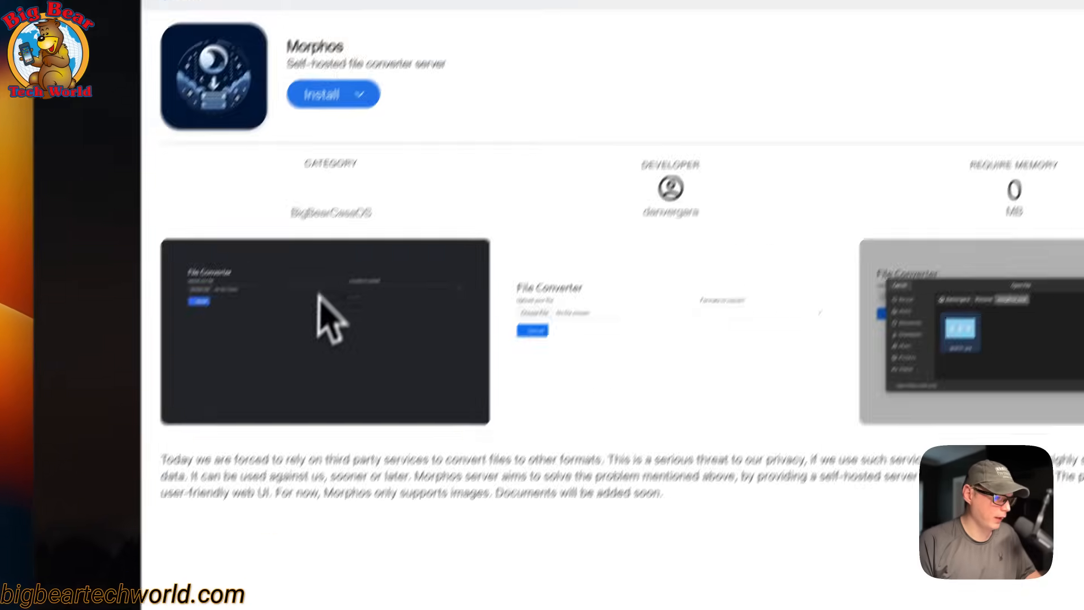
# Install Morphos, pass the Tips dialog via Next Steps, and continue the install in the background.
pyautogui.click(321, 93)
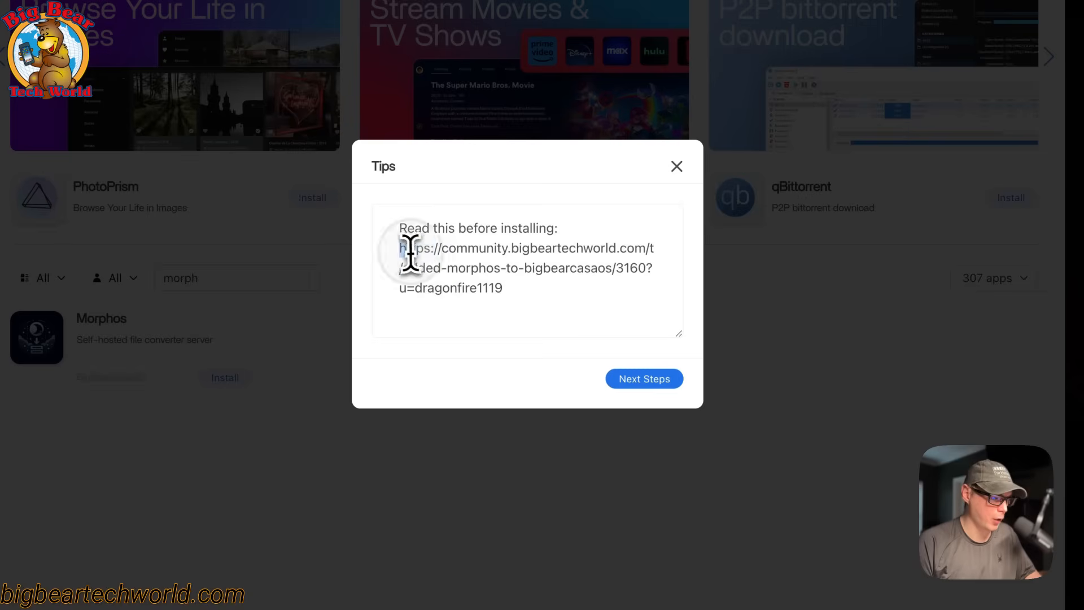
pyautogui.moveTo(400, 247); pyautogui.dragTo(504, 288)
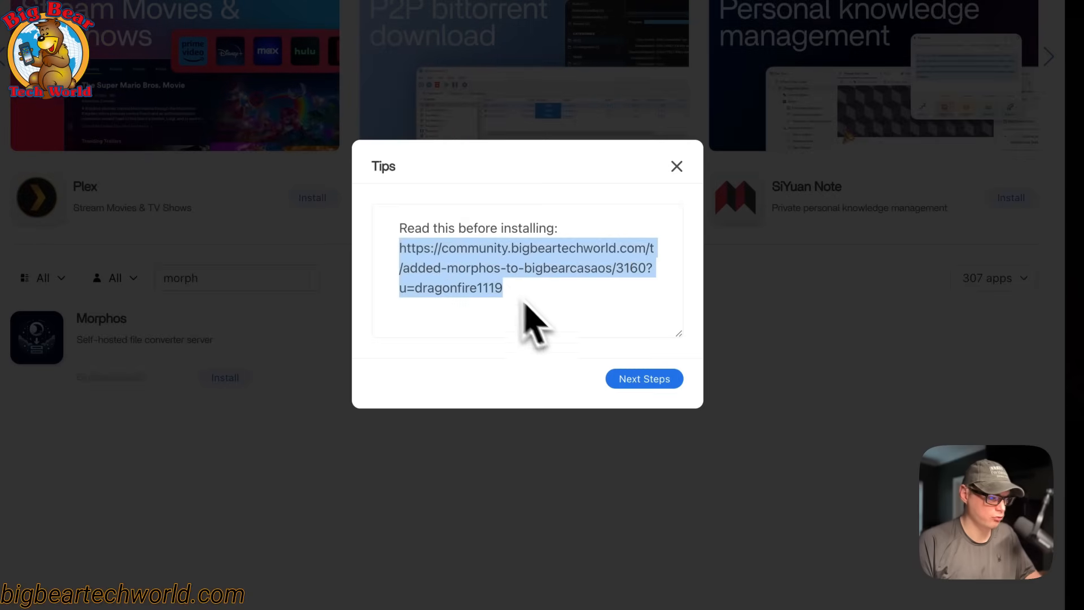
pyautogui.click(644, 378)
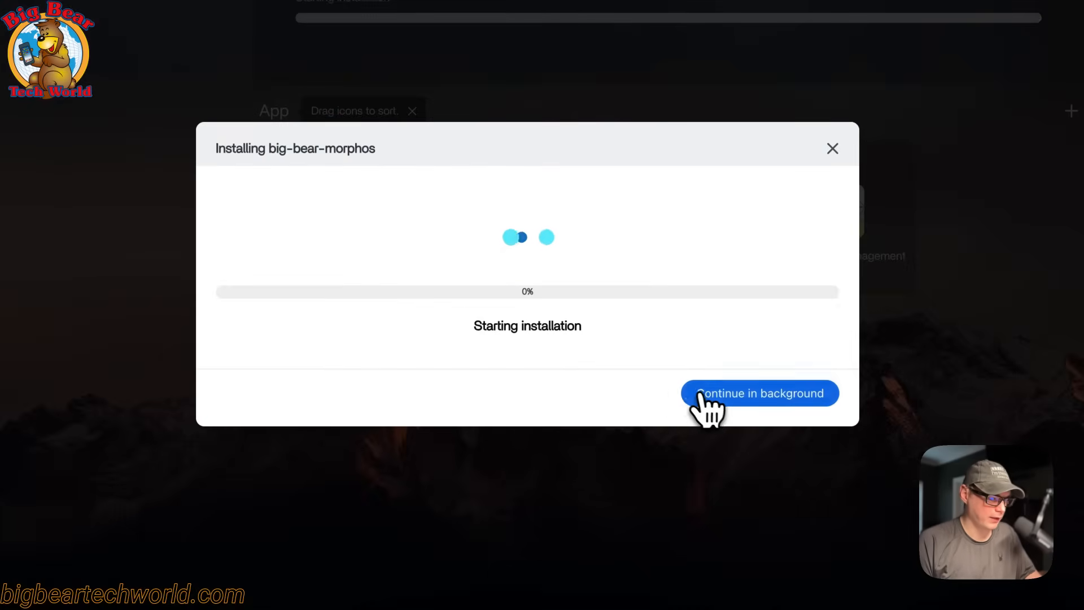
pyautogui.click(760, 393)
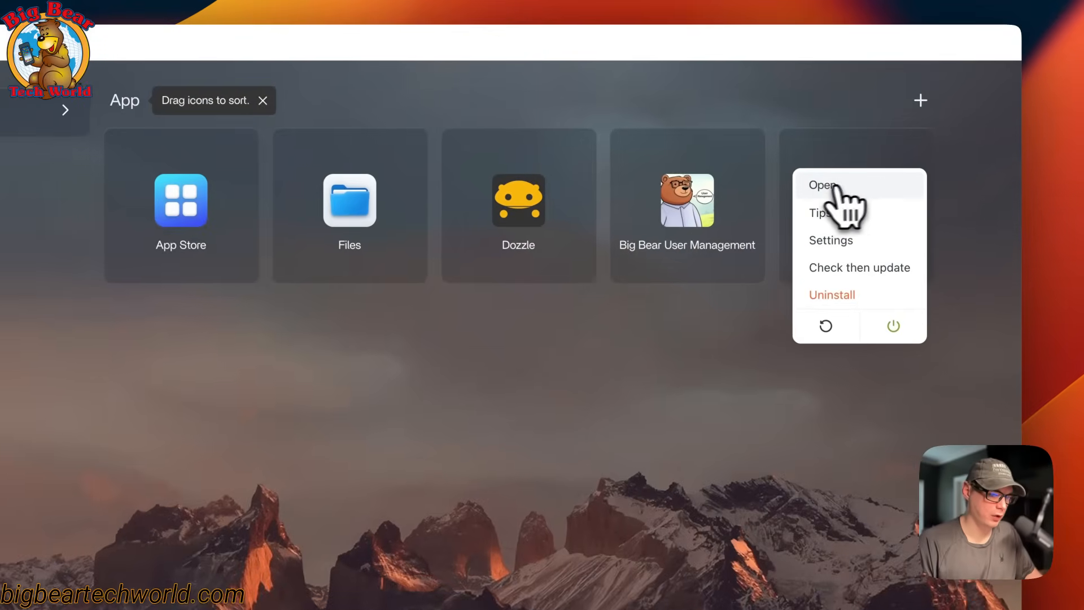
# Add a 'Testing' line to the Morphos tips note, save it and close the tips.
pyautogui.click(820, 213)
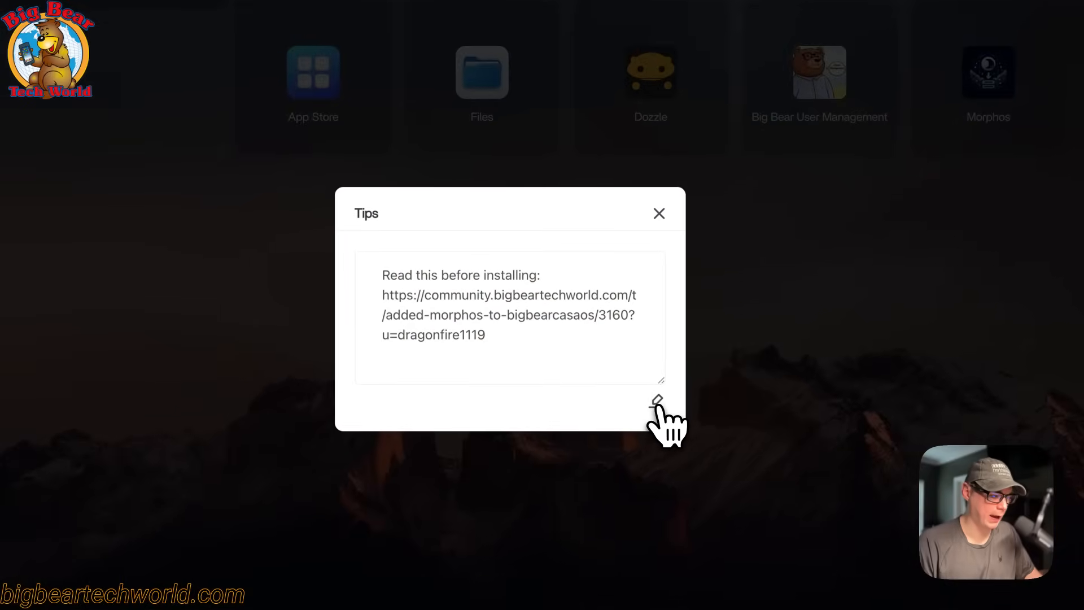
pyautogui.click(656, 399)
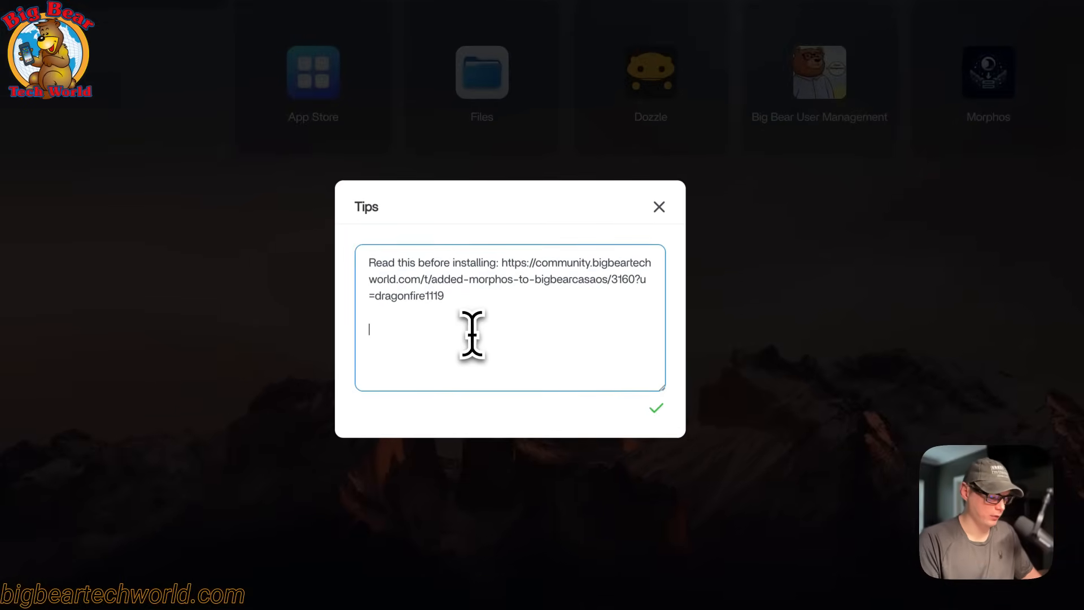
pyautogui.write('Testing')
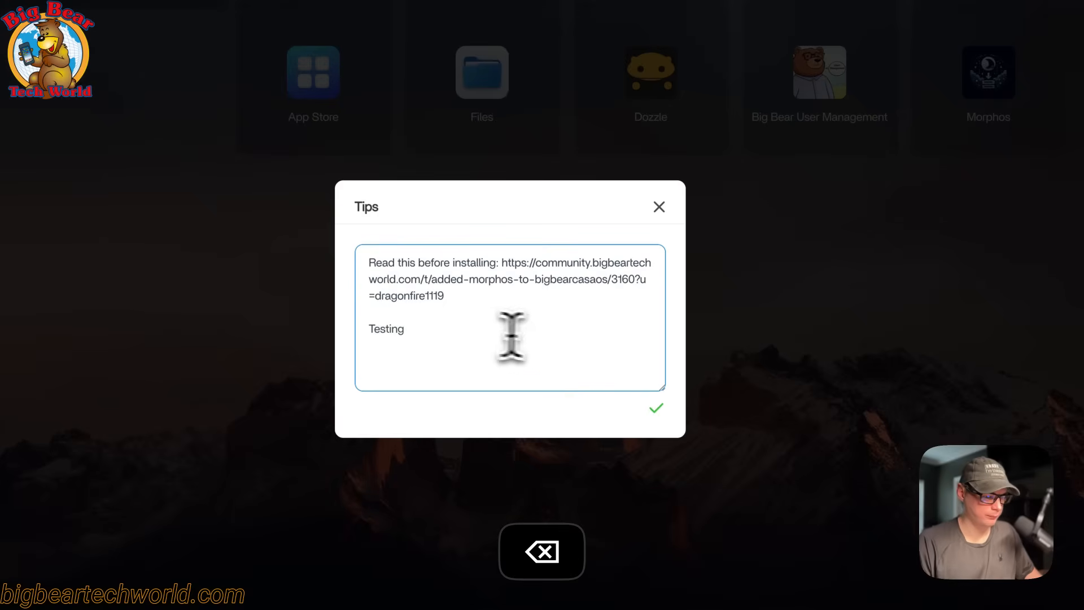
pyautogui.click(656, 409)
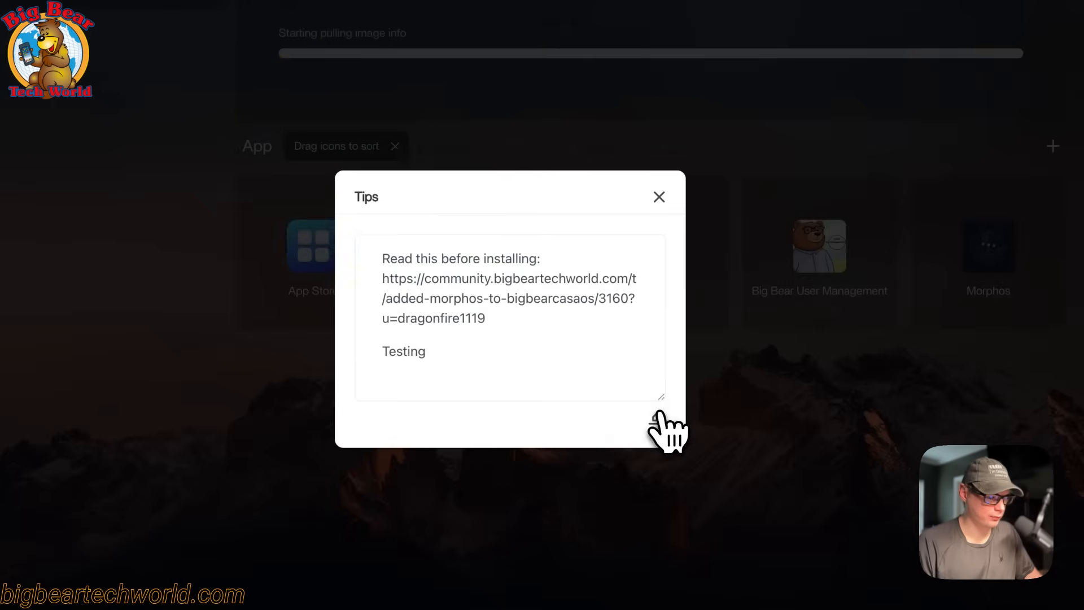
pyautogui.click(659, 197)
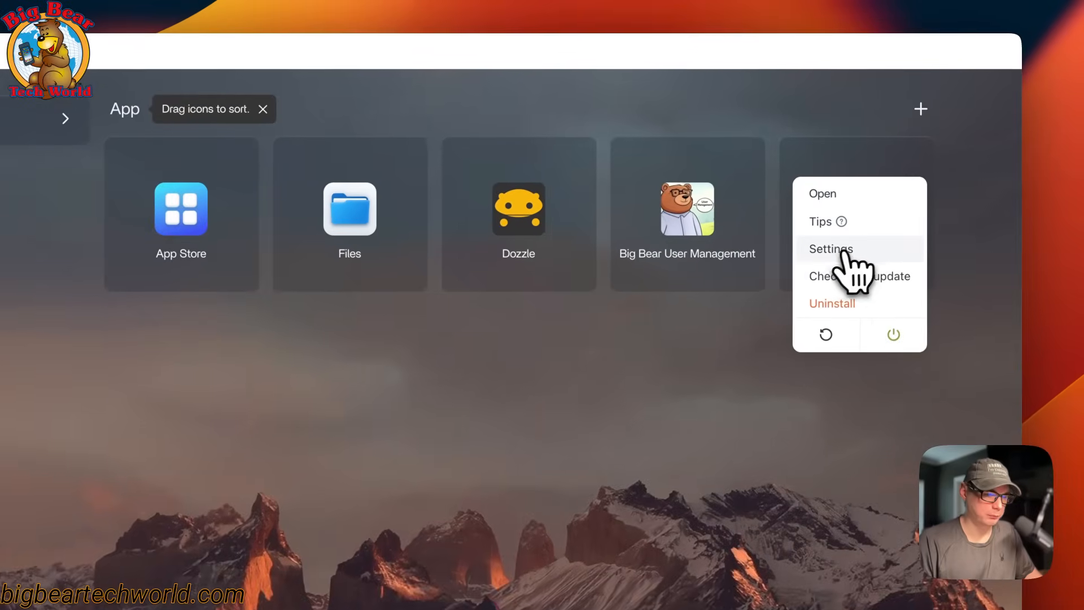
# In Morphos settings, replace host port 8080 with 8081 and review the rest of the form.
pyautogui.click(831, 249)
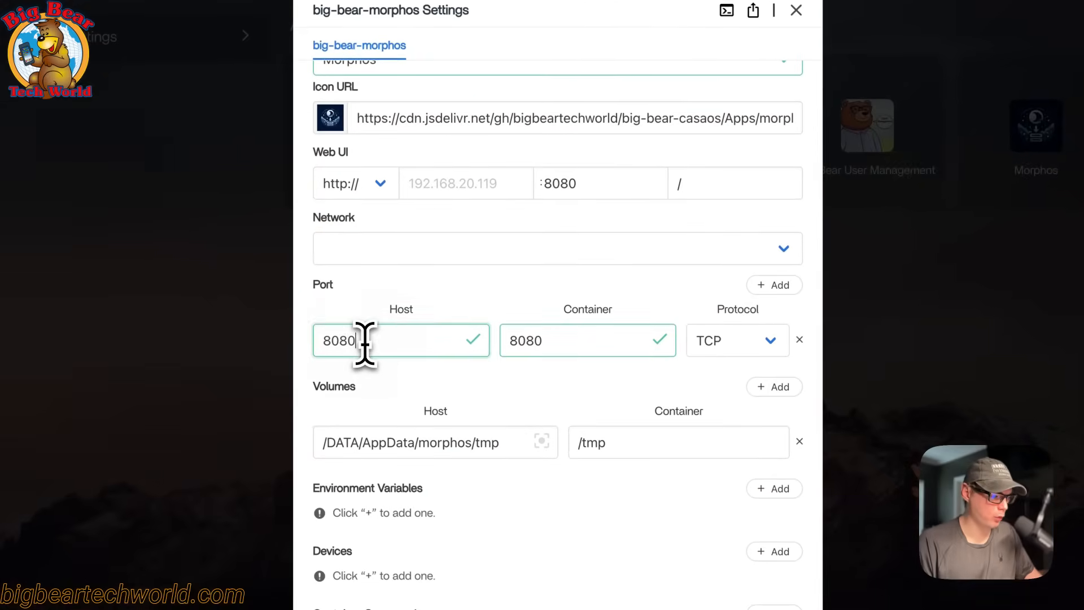
pyautogui.write('8081')
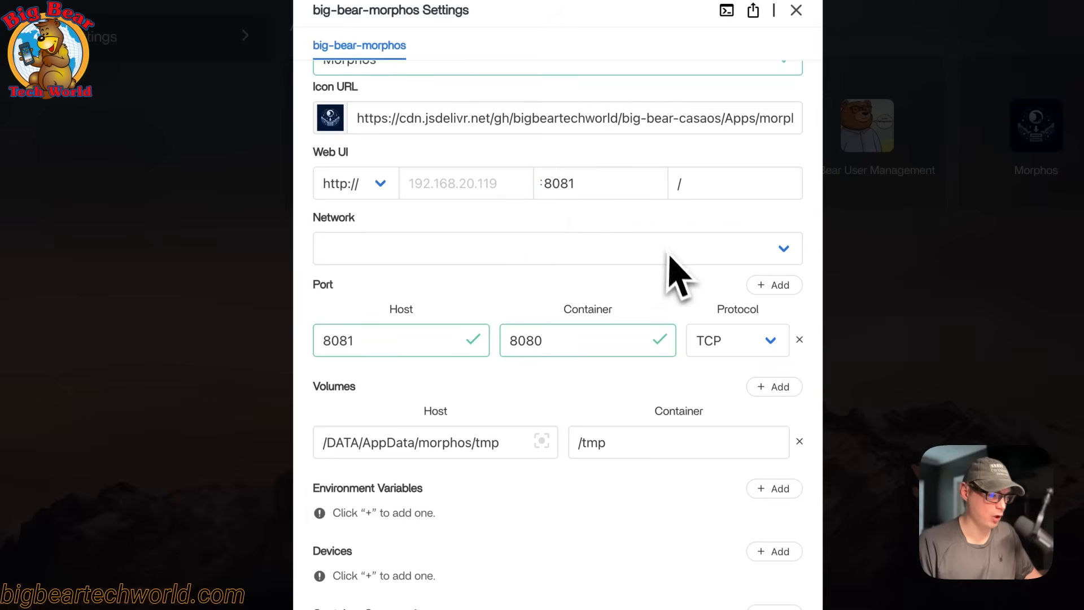
pyautogui.scroll(-3)
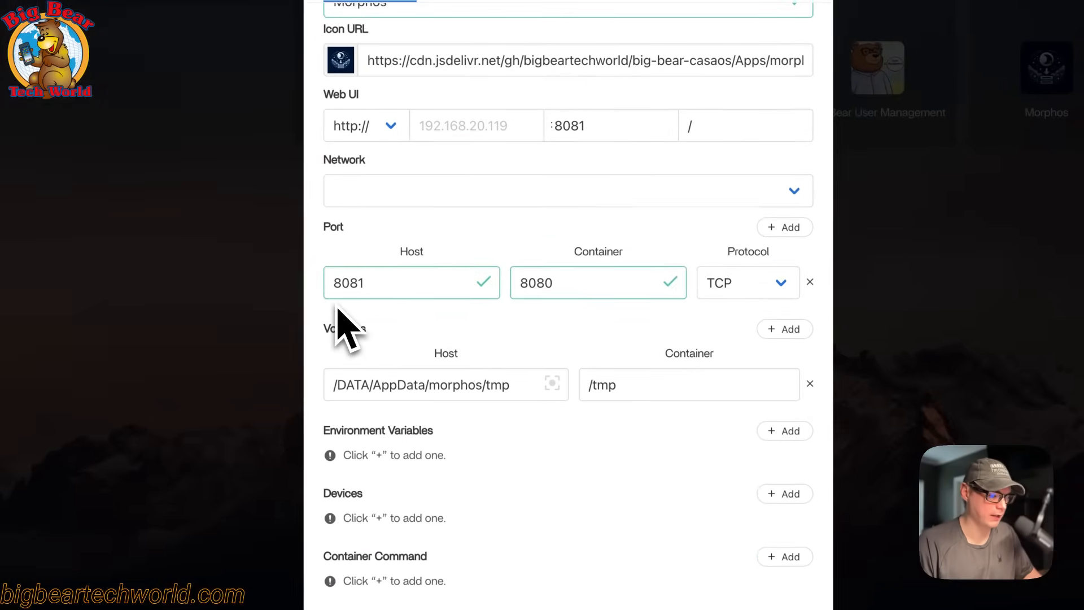
pyautogui.scroll(-3)
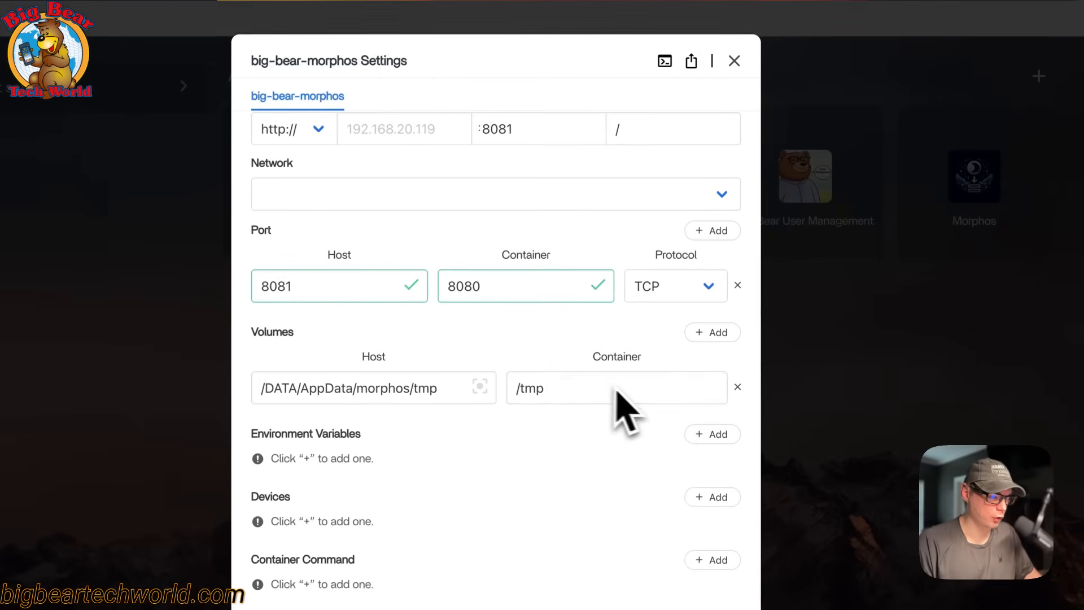
pyautogui.moveTo(589, 424)
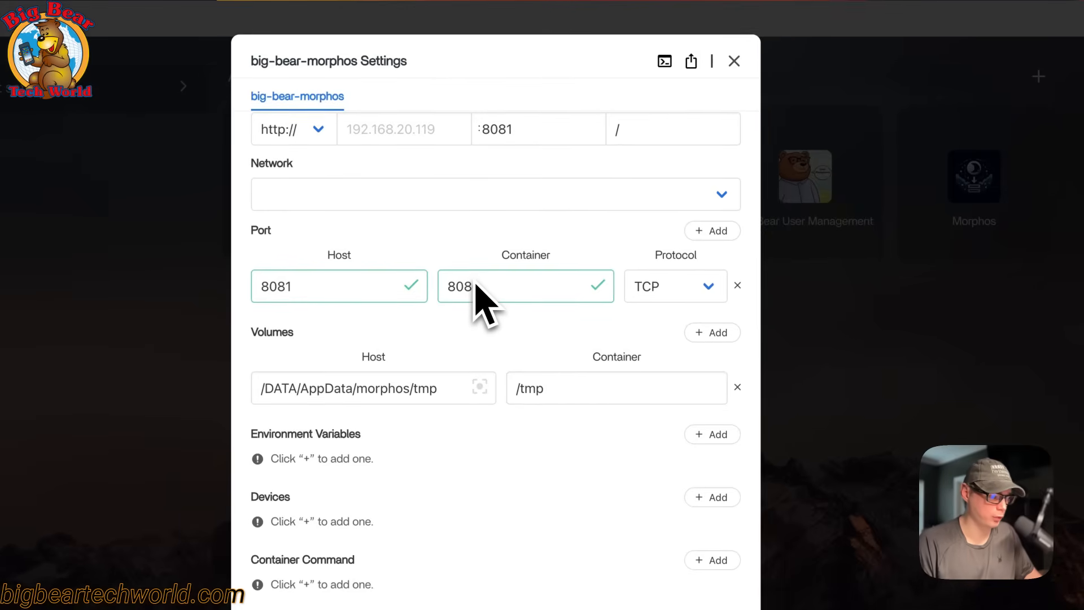
pyautogui.scroll(3)
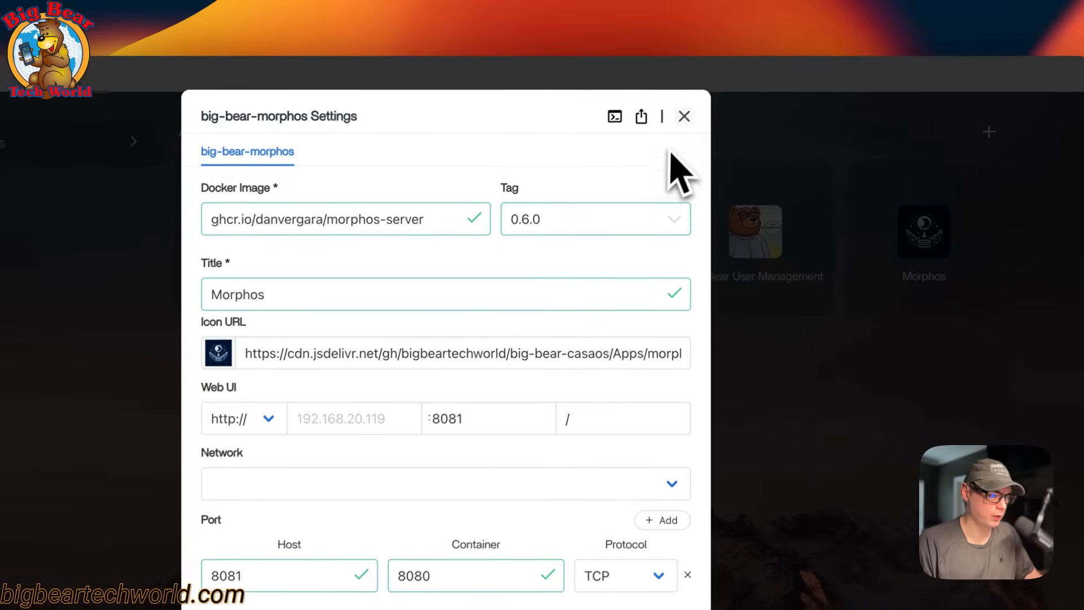
# Run ls in the Morphos container terminal, view its logs, close the window and export the compose file.
pyautogui.click(614, 116)
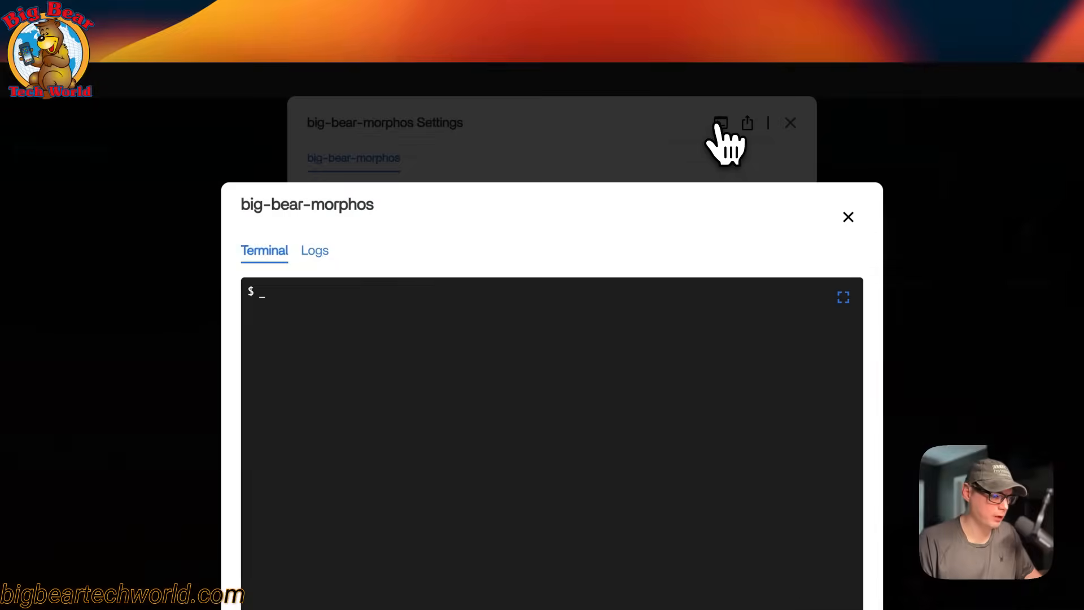
pyautogui.write('ls')
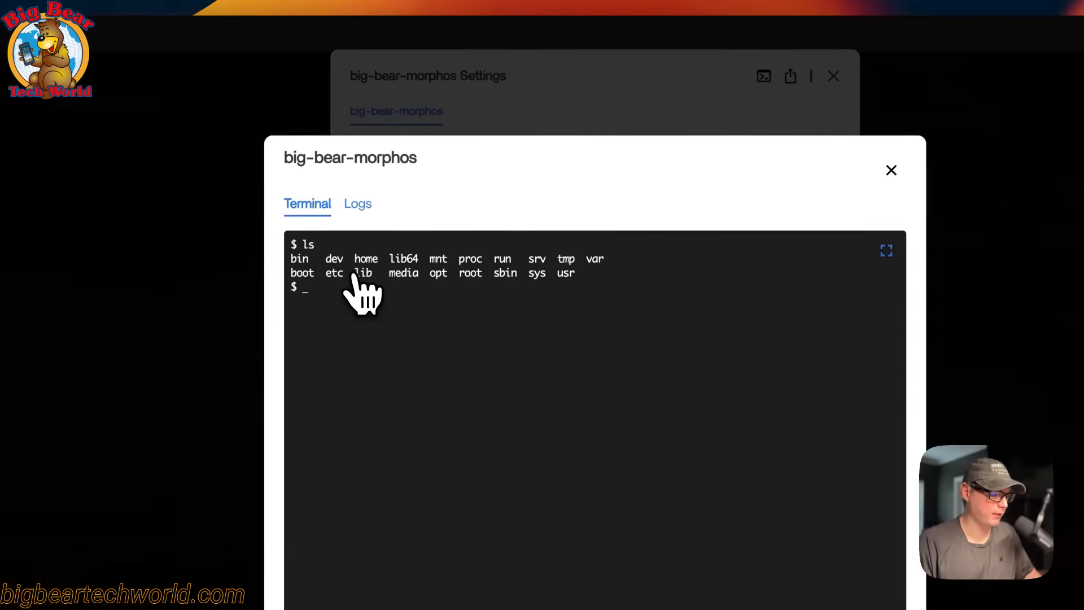
pyautogui.click(357, 204)
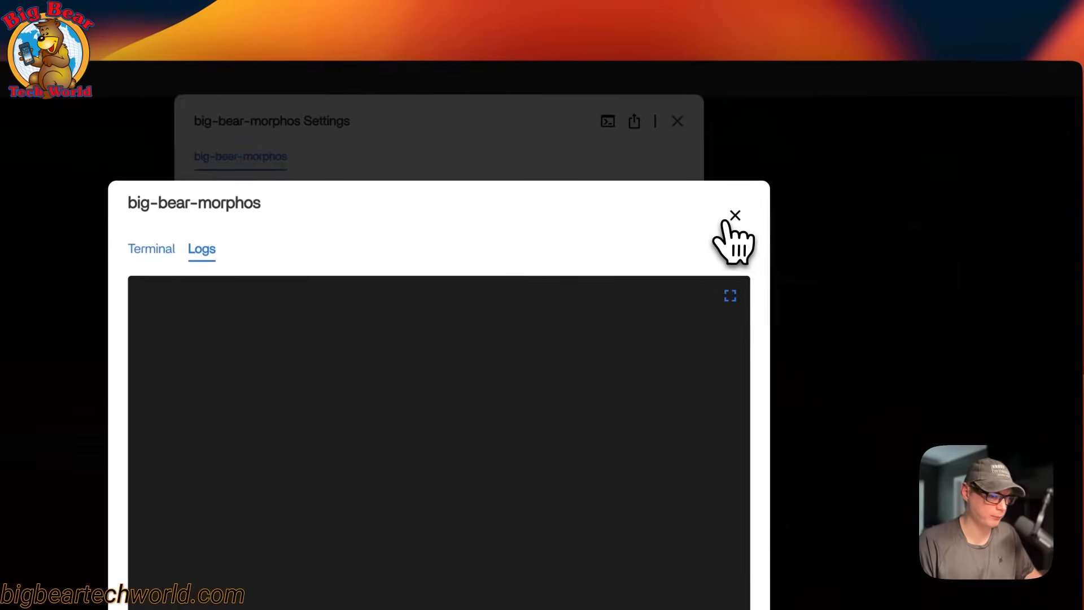
pyautogui.click(736, 214)
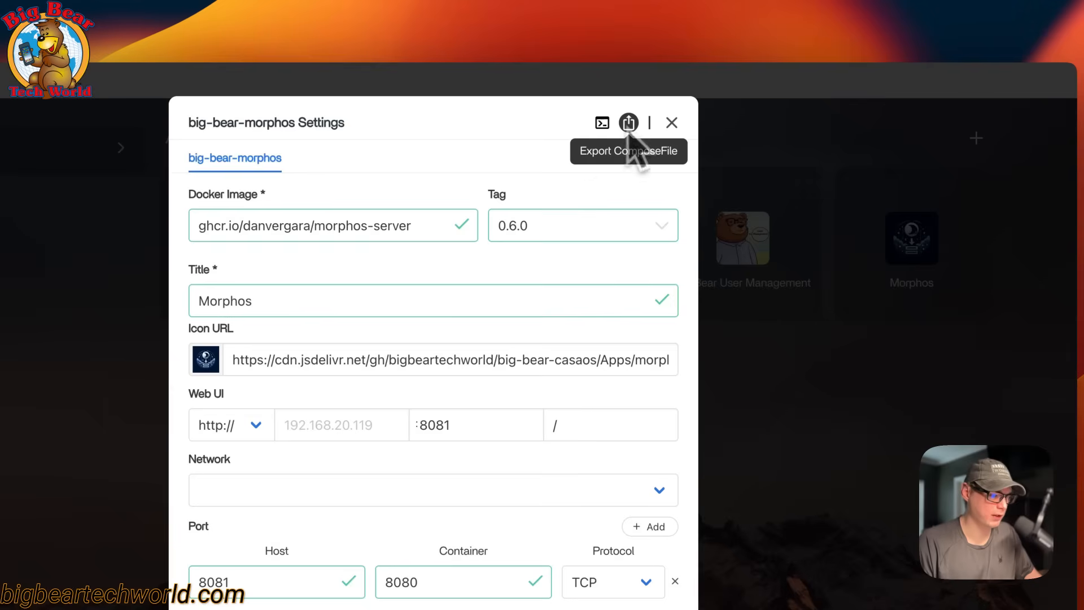
pyautogui.click(672, 122)
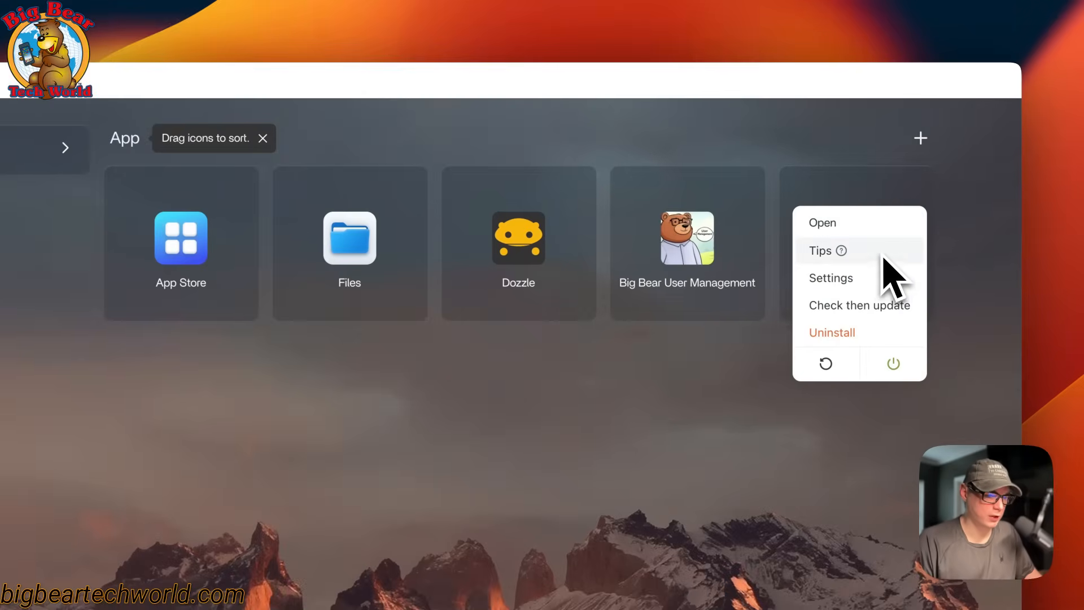
# Close the Morphos settings to return to the CasaOS dashboard.
pyautogui.click(858, 305)
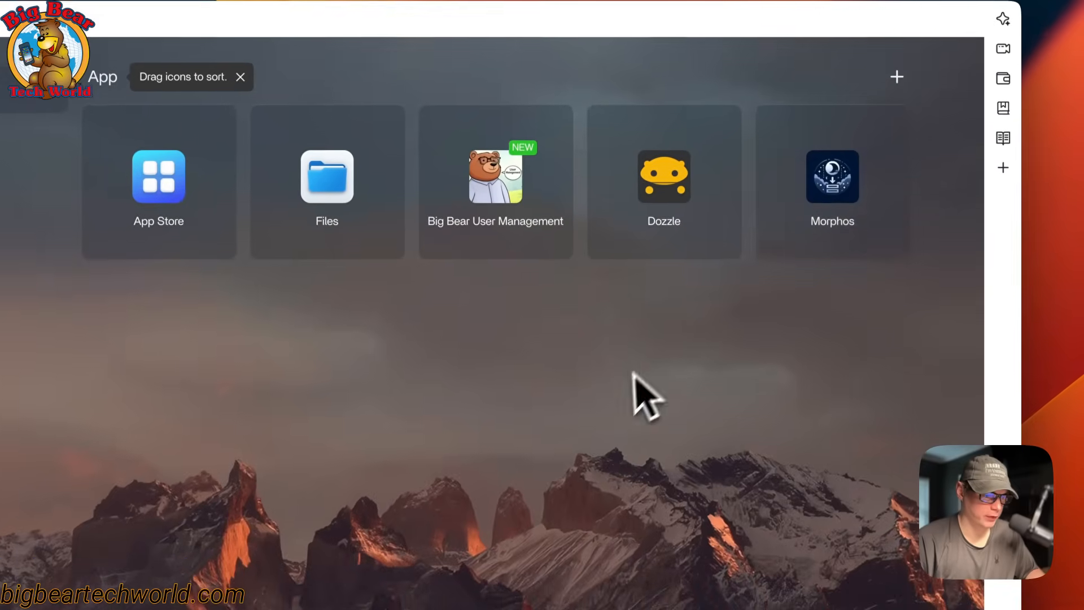
pyautogui.moveTo(832, 175)
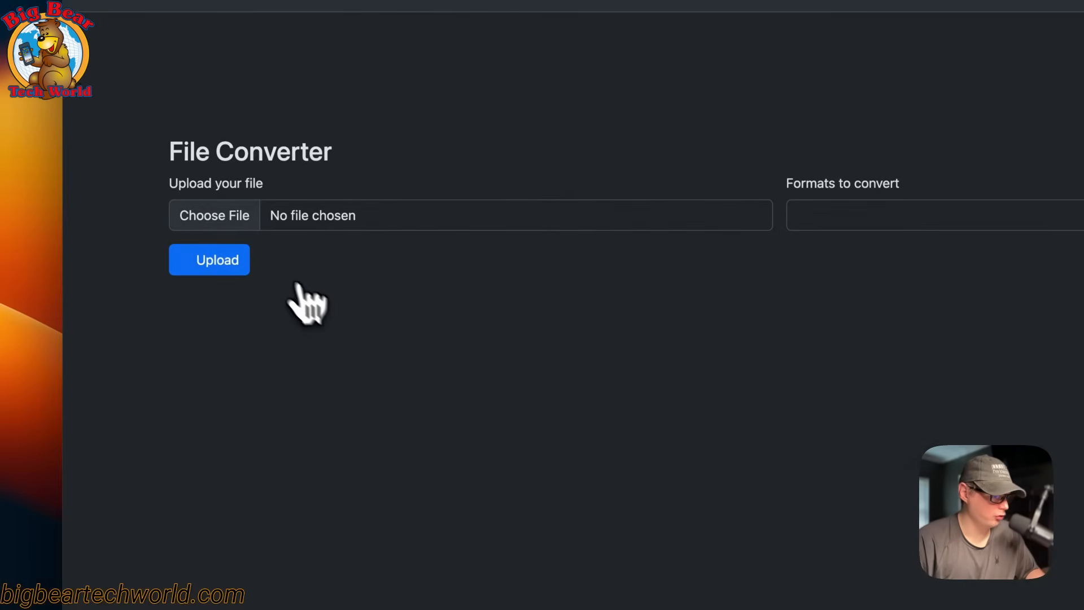
# Choose screenshot-1.png from the file picker as the file to convert.
pyautogui.click(214, 214)
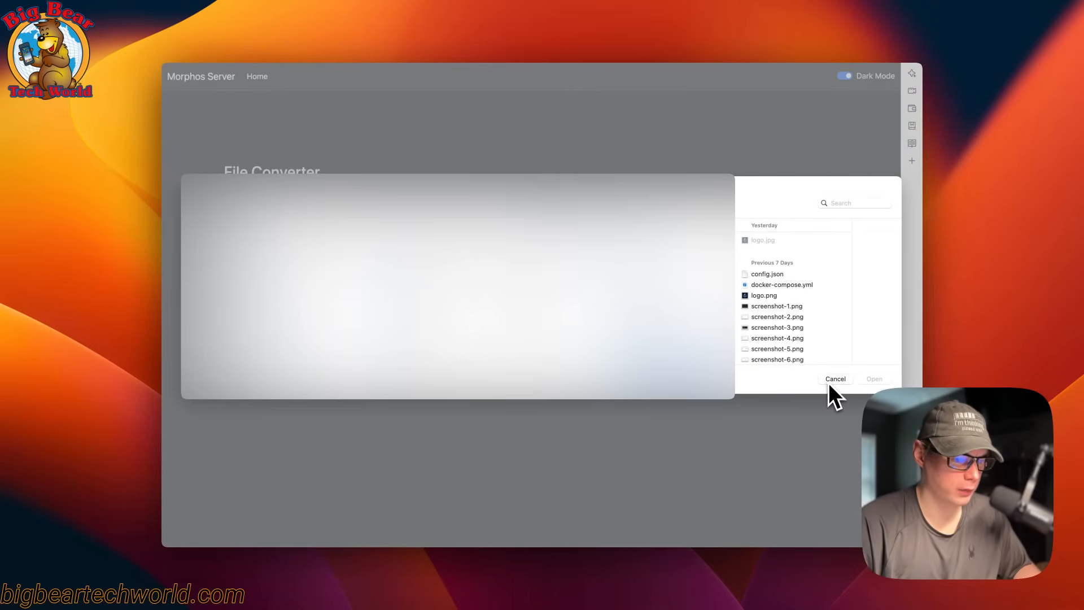
pyautogui.moveTo(783, 323)
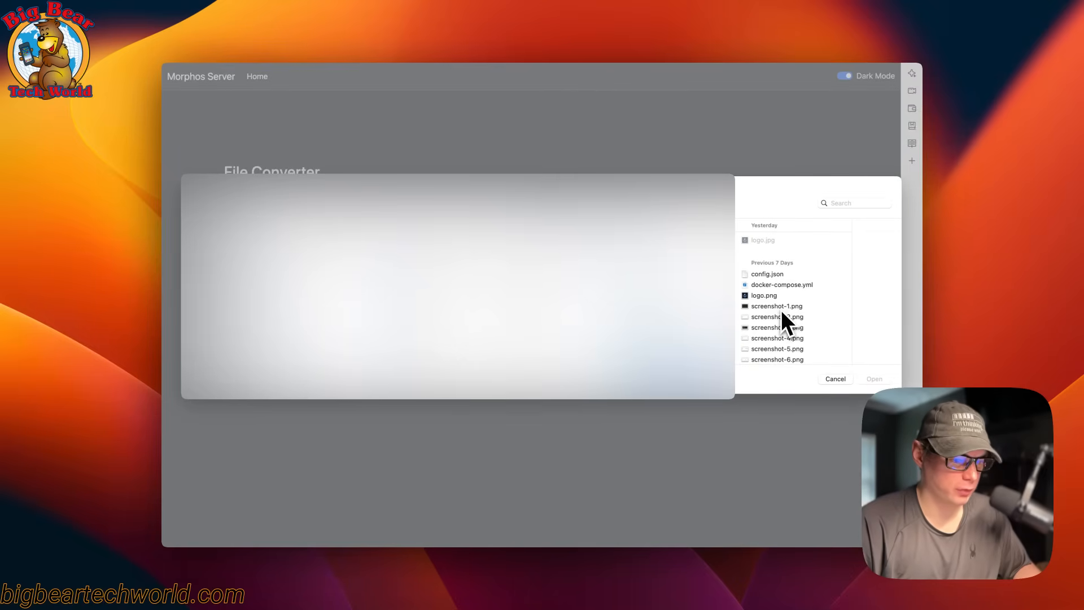
pyautogui.scroll(-3)
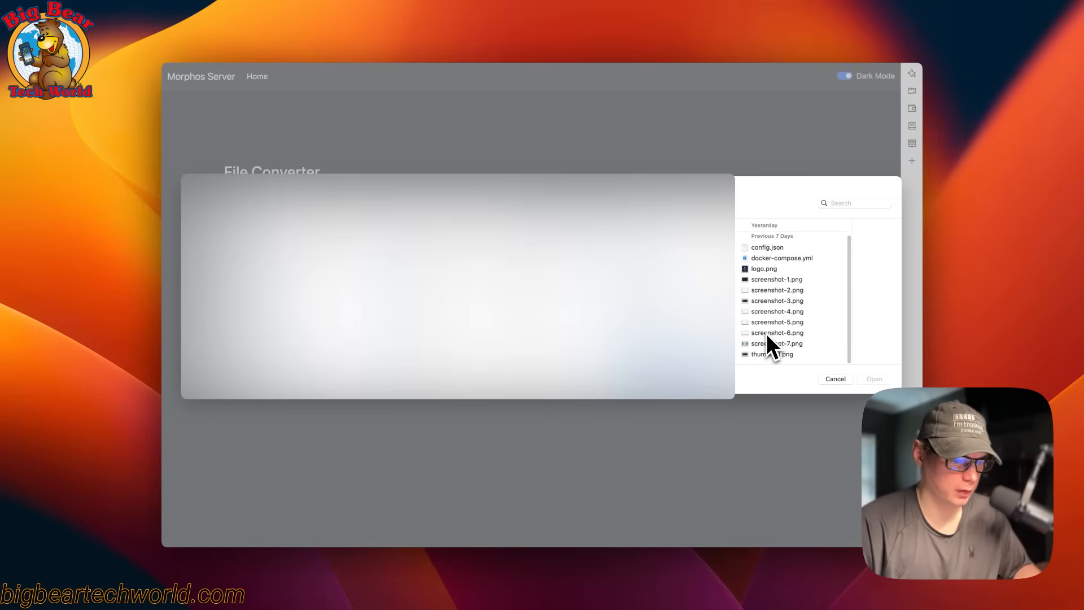
pyautogui.click(777, 332)
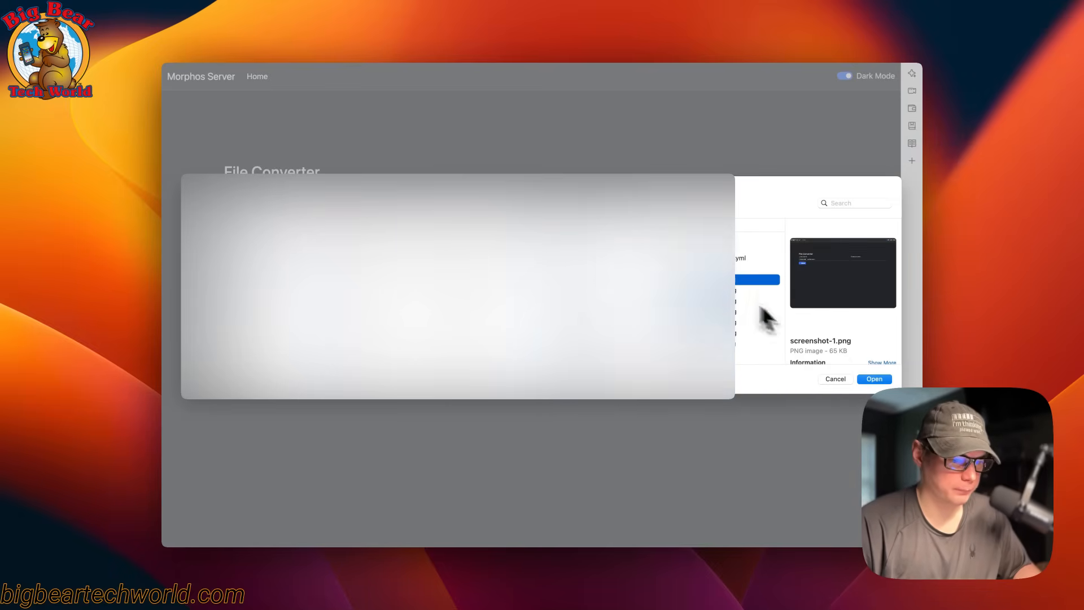
pyautogui.click(874, 380)
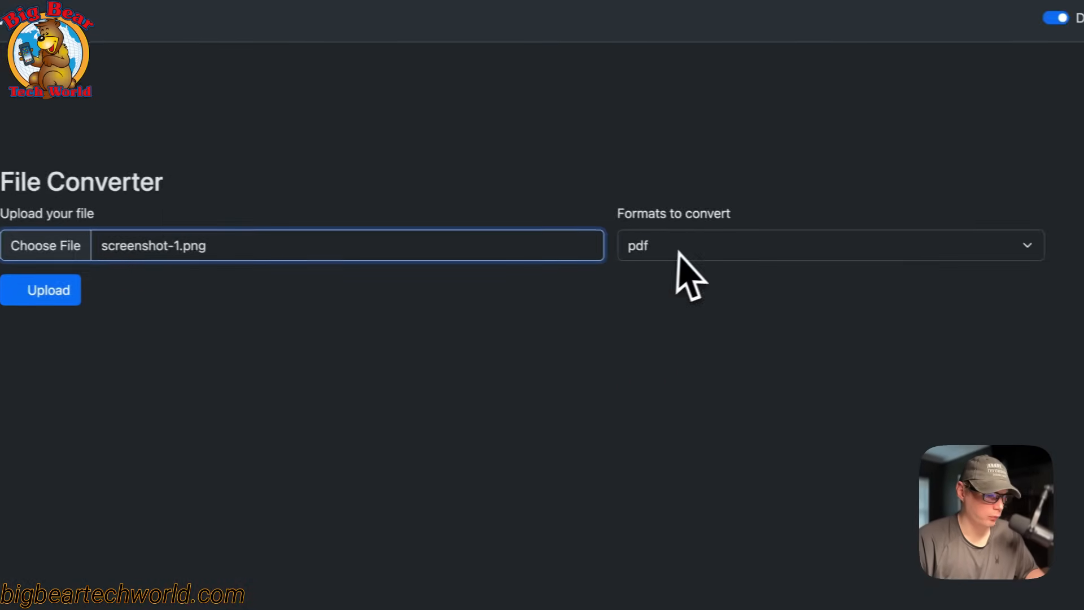
# Set webp as the output format in the Formats to convert dropdown.
pyautogui.click(828, 245)
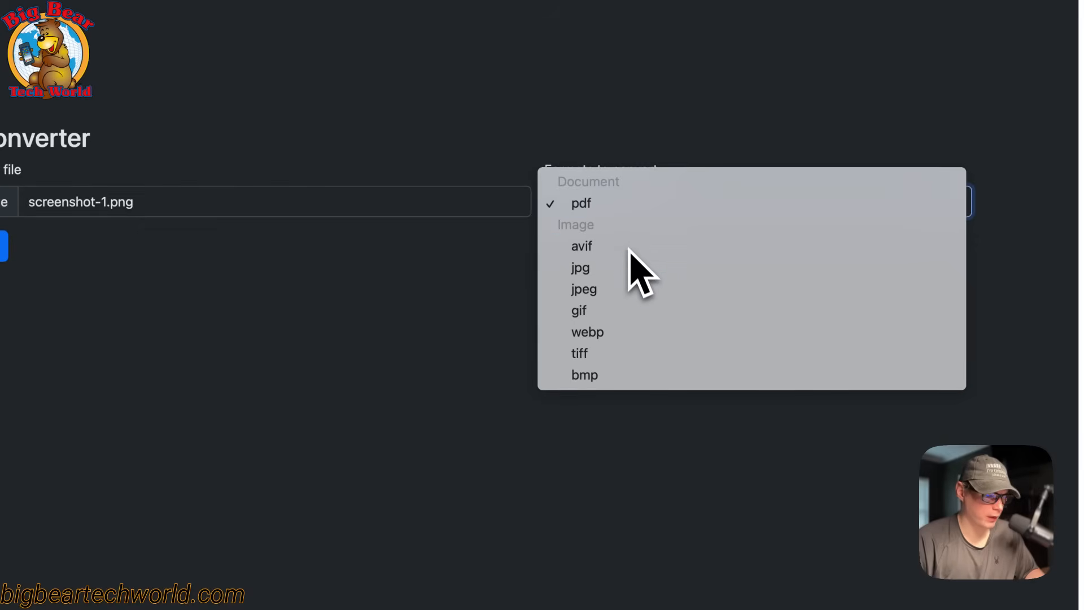
pyautogui.moveTo(605, 300)
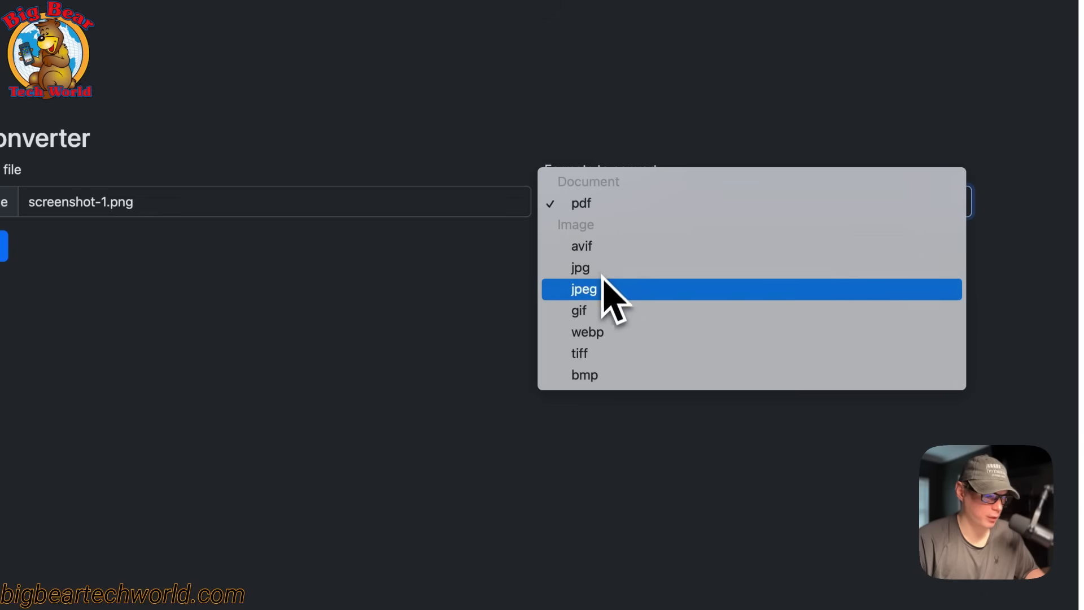
pyautogui.moveTo(596, 340)
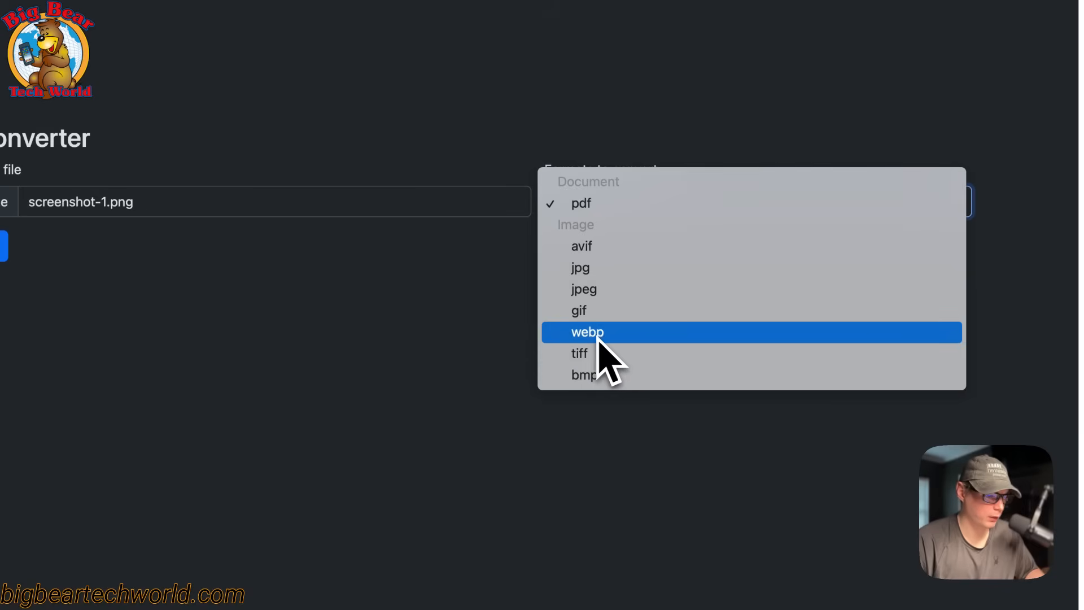
pyautogui.click(587, 332)
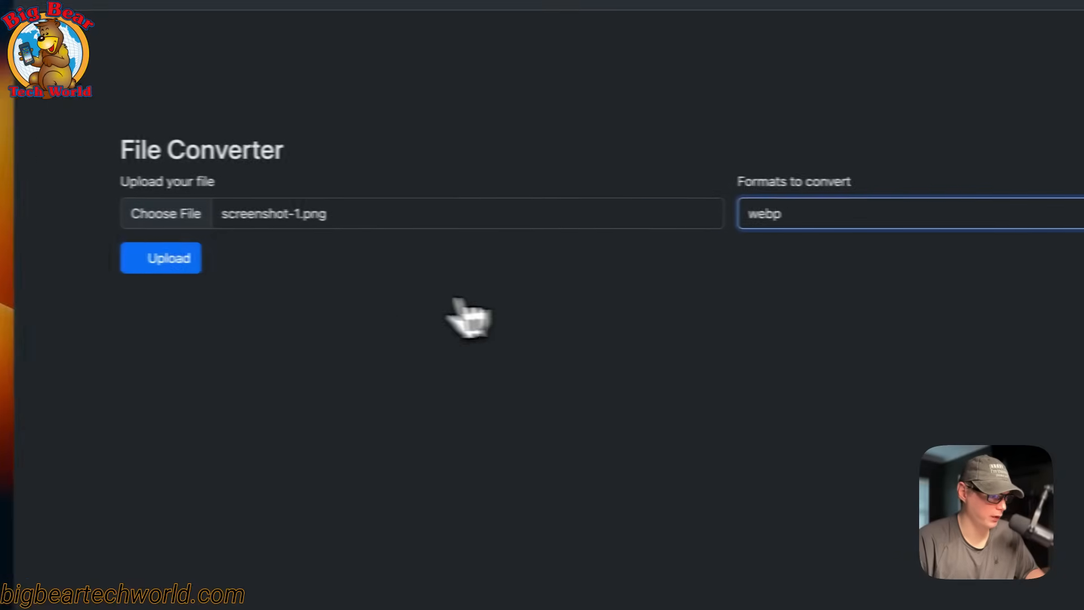
# Upload screenshot-1.png, convert it to screenshot-1.webp, and toggle Dark Mode off and back on.
pyautogui.click(160, 258)
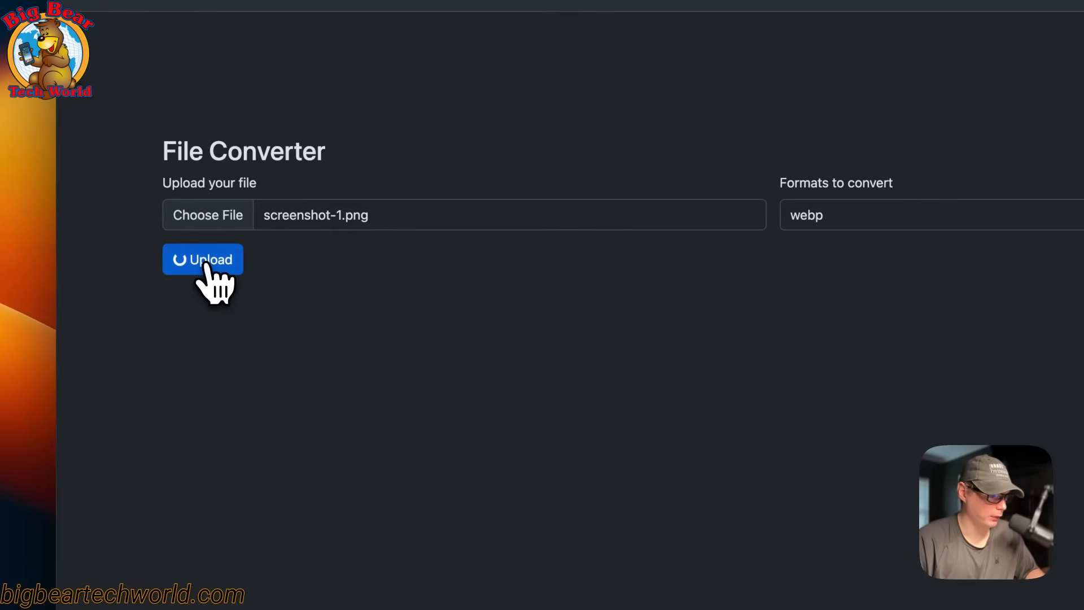
pyautogui.click(203, 259)
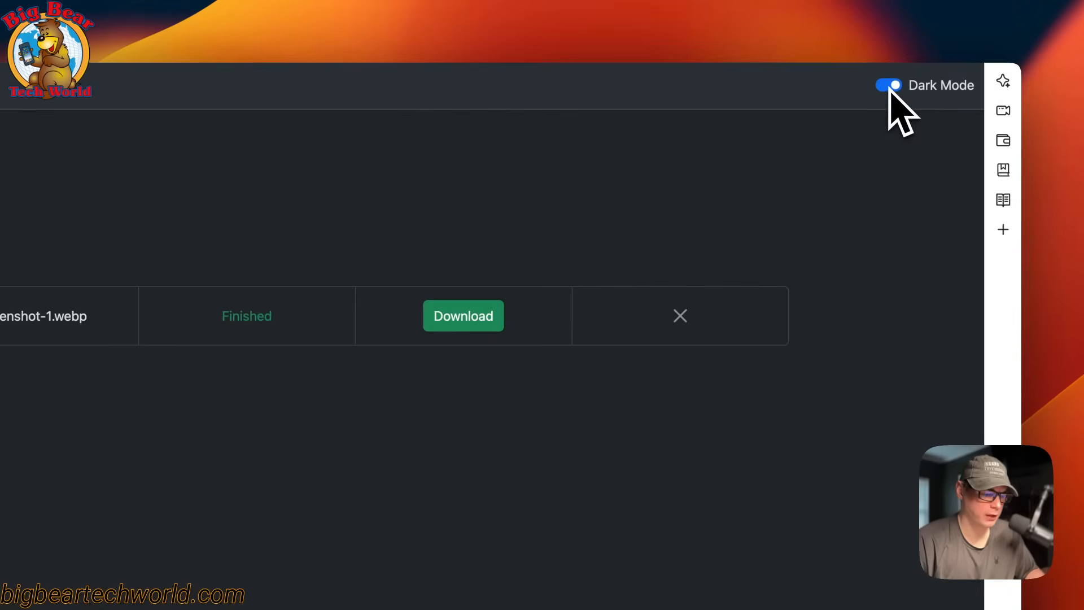
pyautogui.click(887, 84)
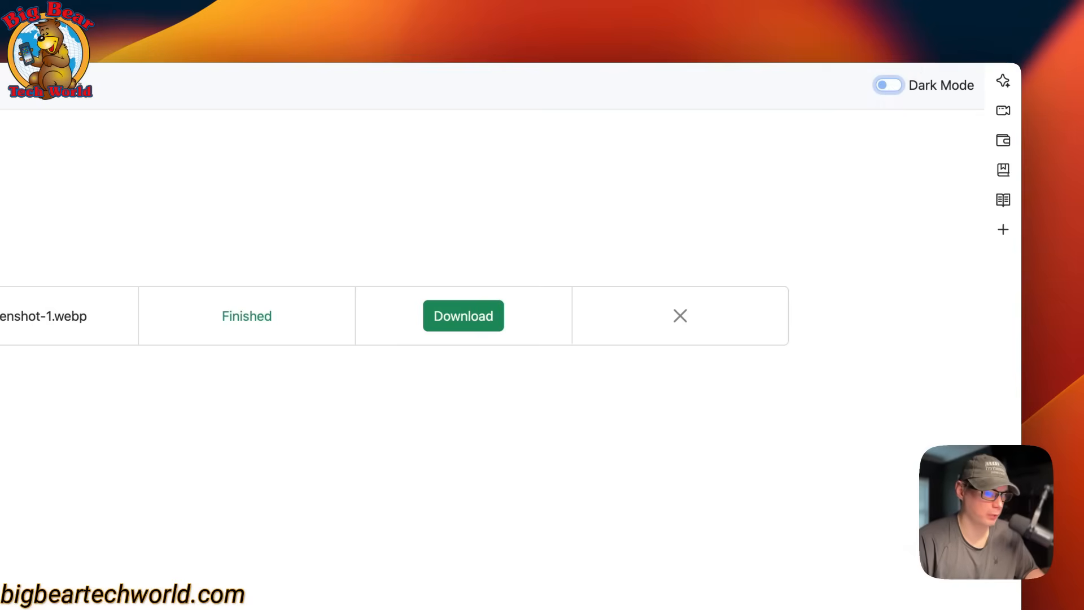
pyautogui.click(888, 85)
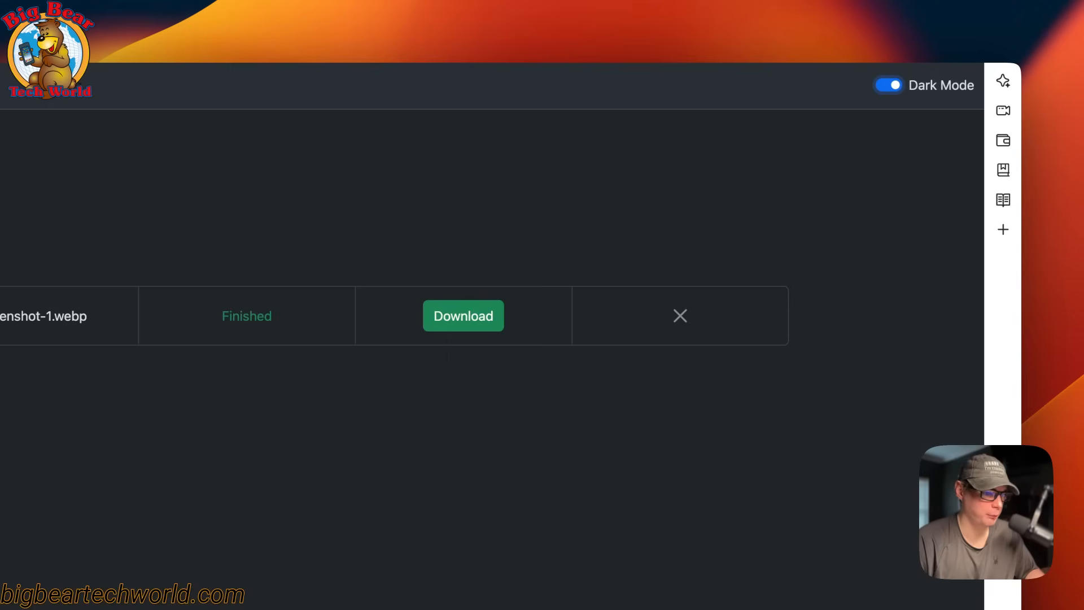